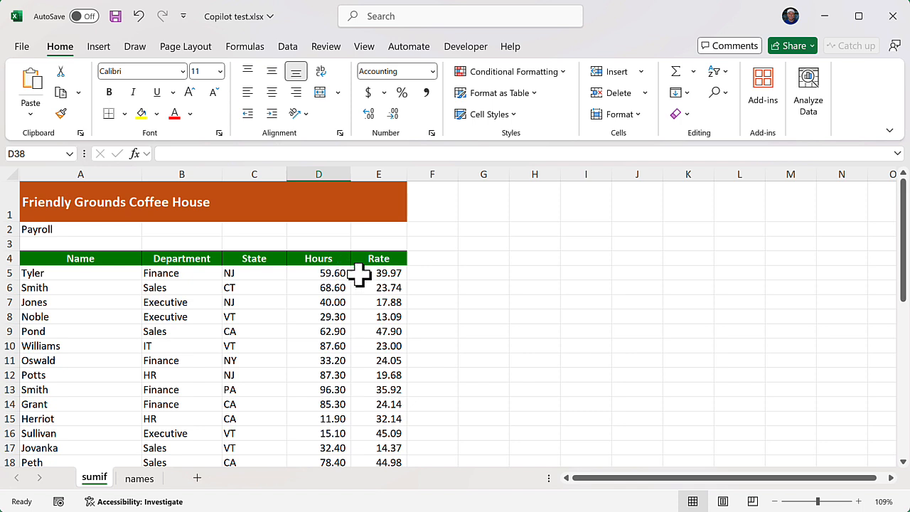
mouse_move(339, 291)
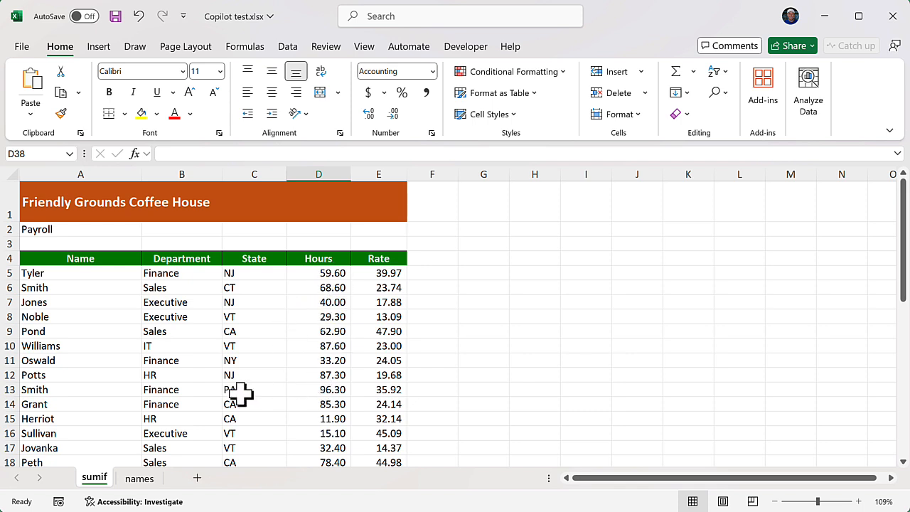
Switch to the names sheet and look over the Full Name list and empty Without middle name column
scroll("down", 3)
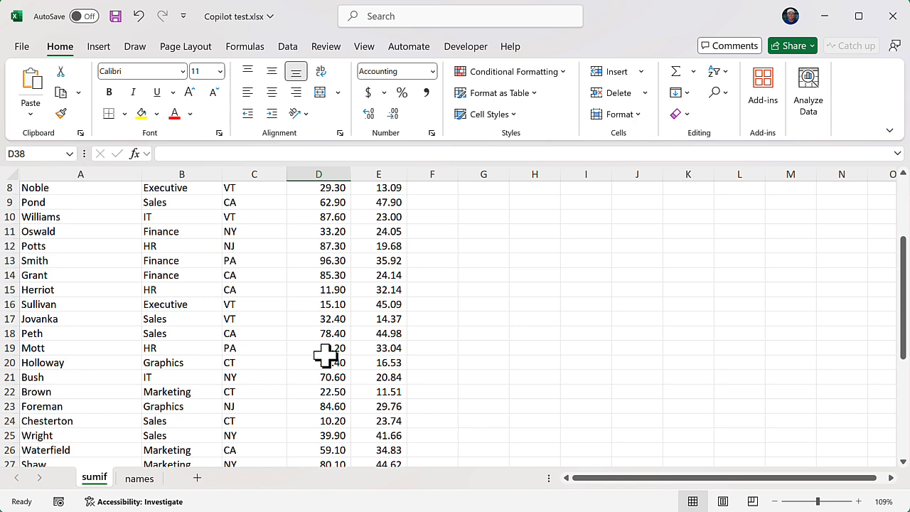
scroll("down", 3)
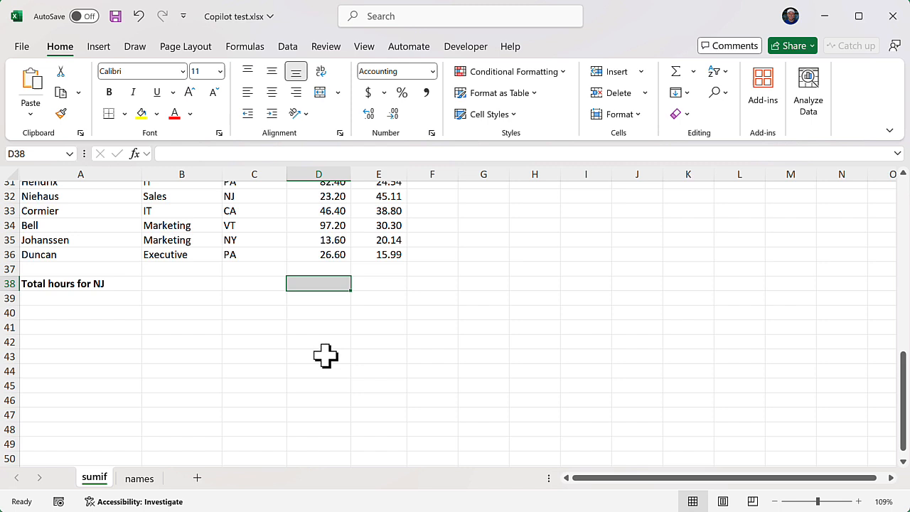
mouse_move(334, 279)
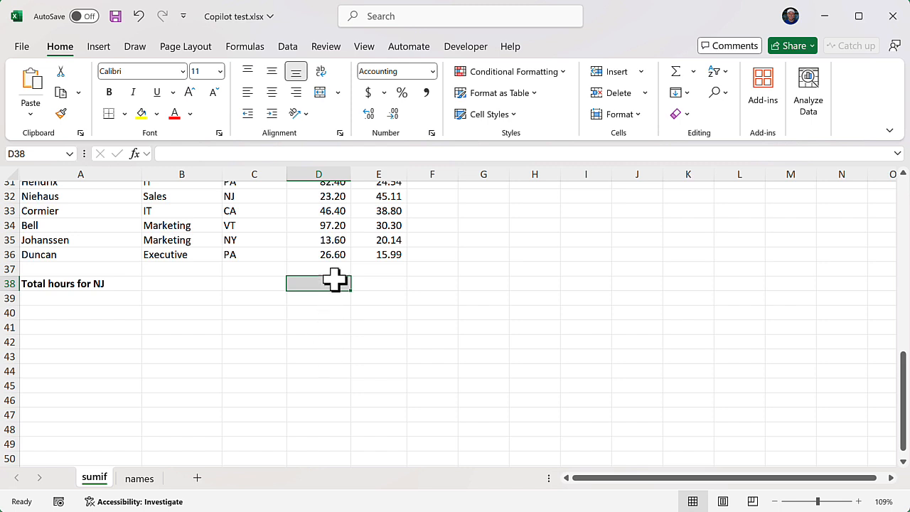
mouse_move(333, 358)
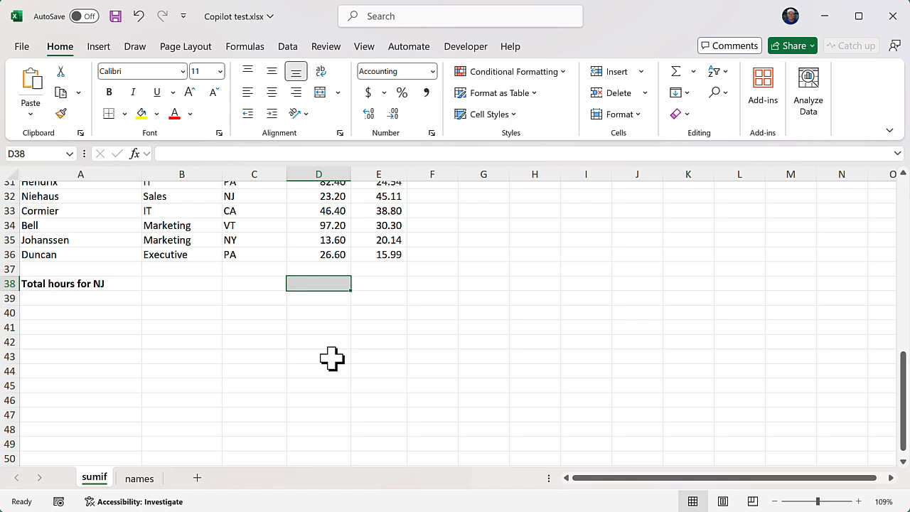
mouse_move(333, 367)
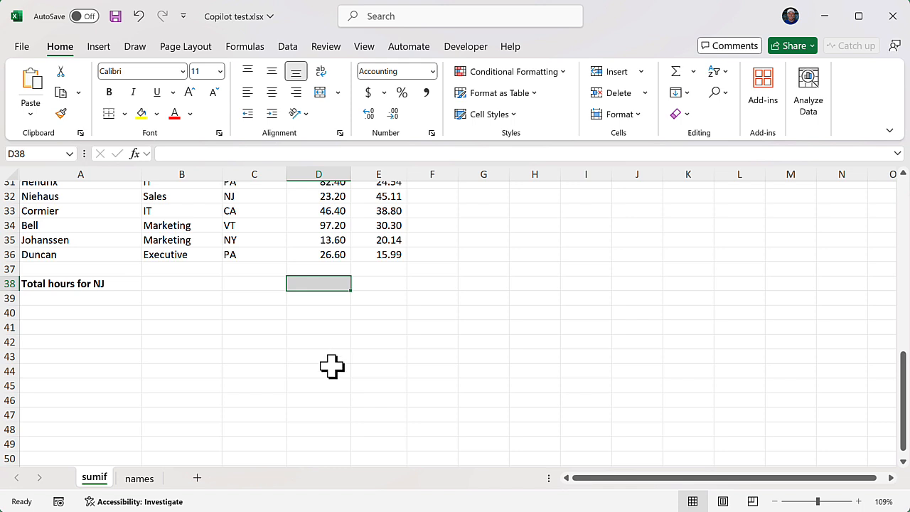
mouse_move(149, 491)
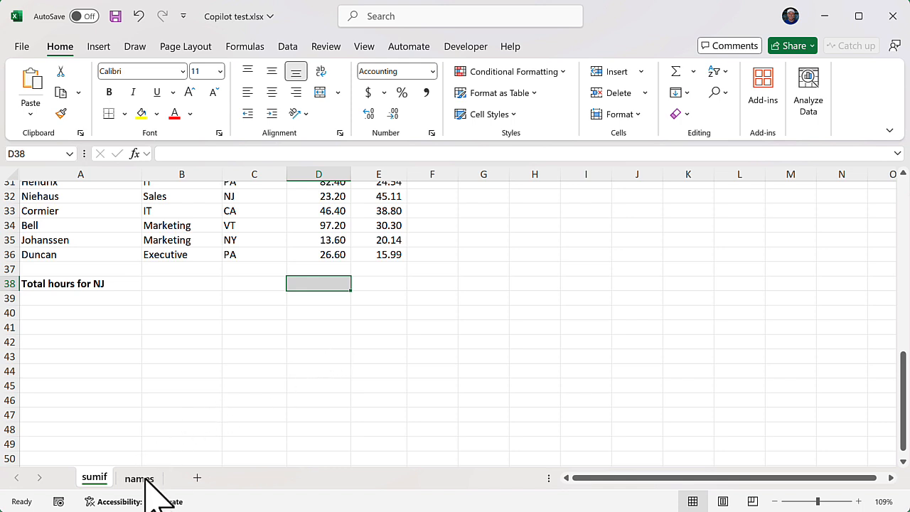
left_click(139, 478)
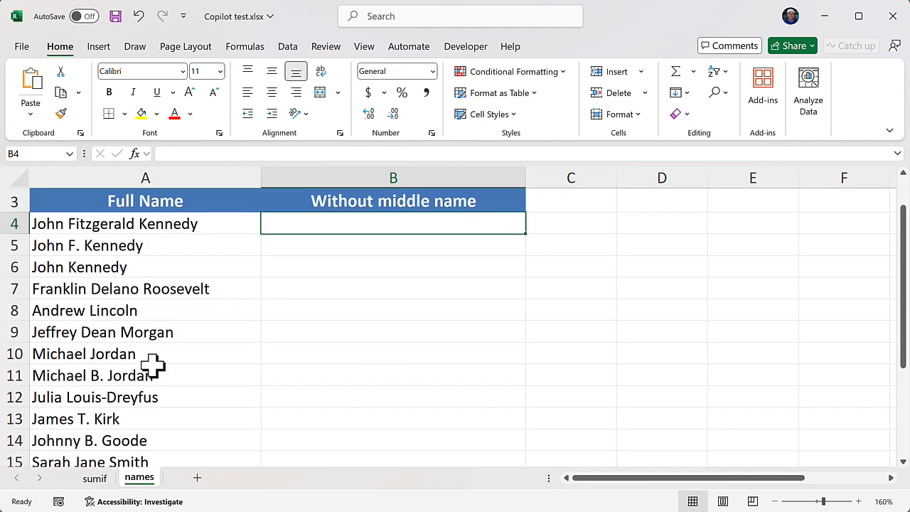
scroll("down", 3)
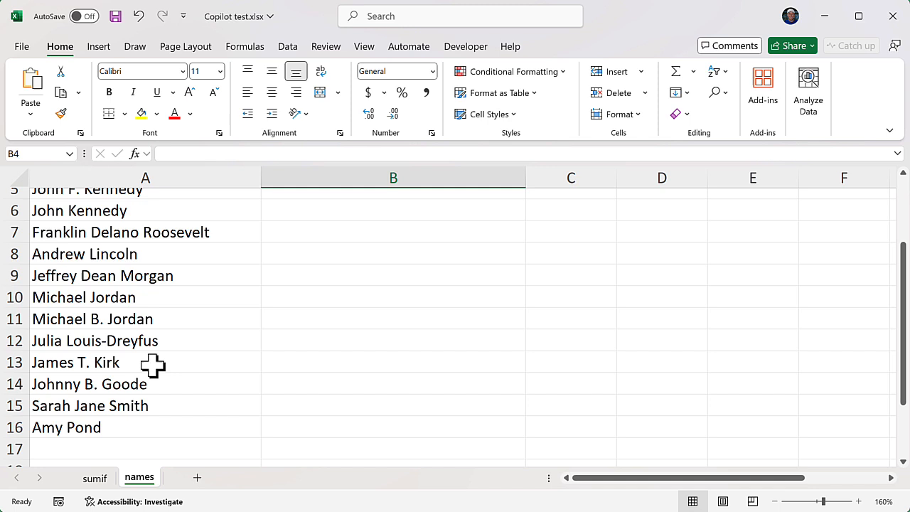
scroll("up", 3)
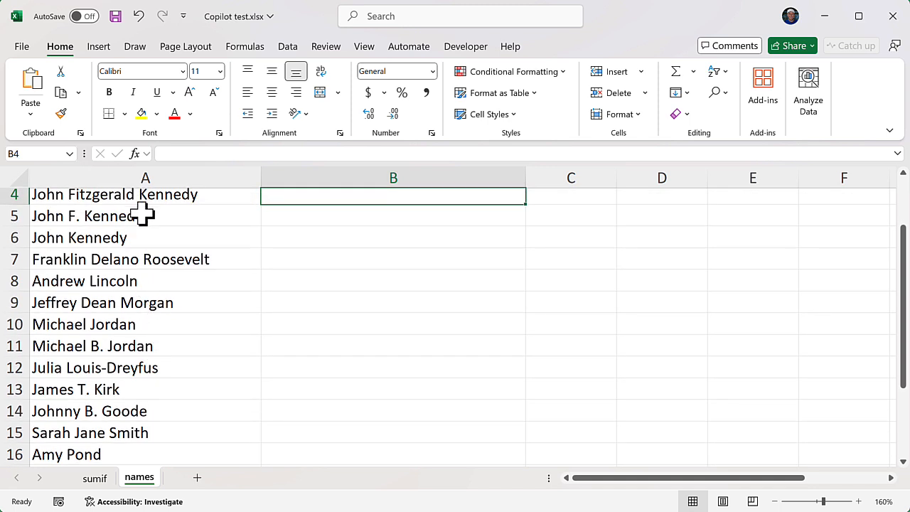
mouse_move(155, 236)
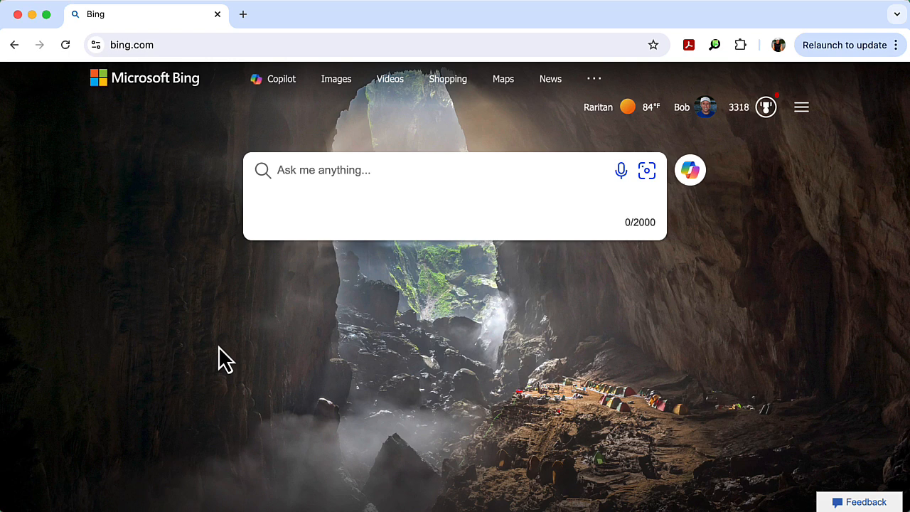
mouse_move(206, 155)
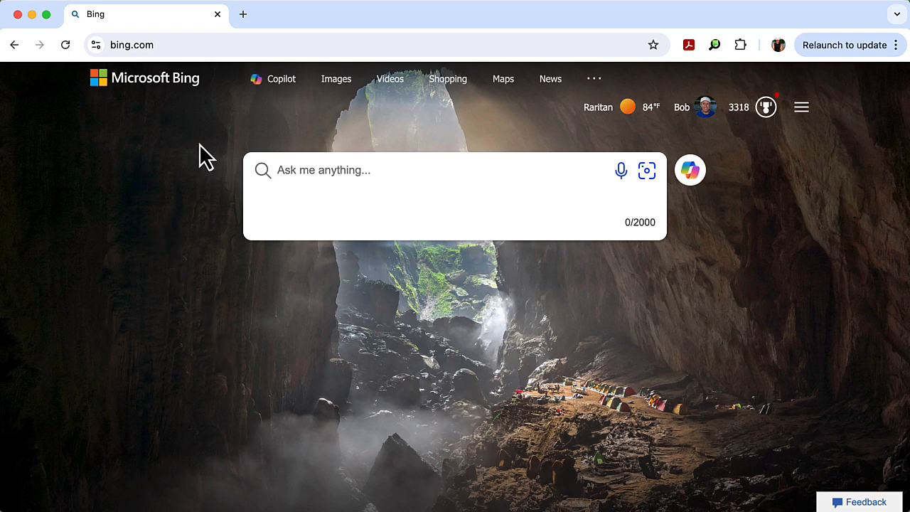
mouse_move(305, 113)
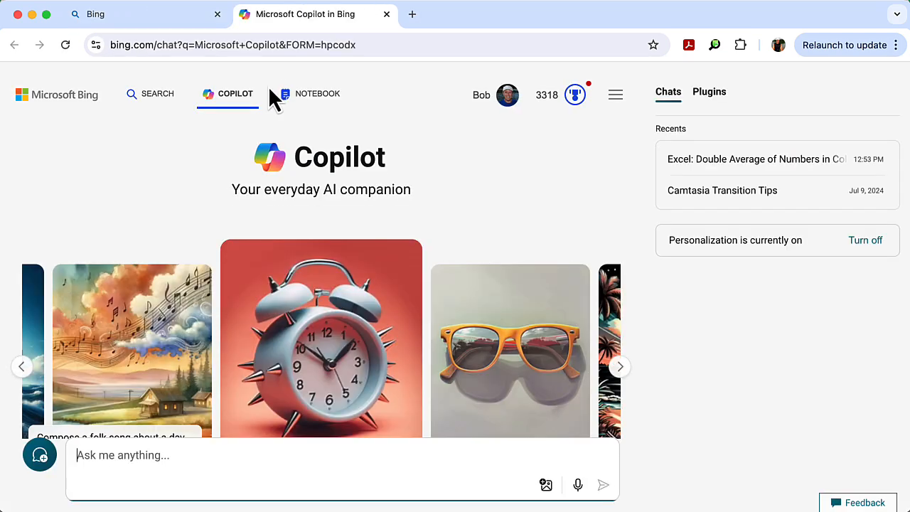
mouse_move(125, 171)
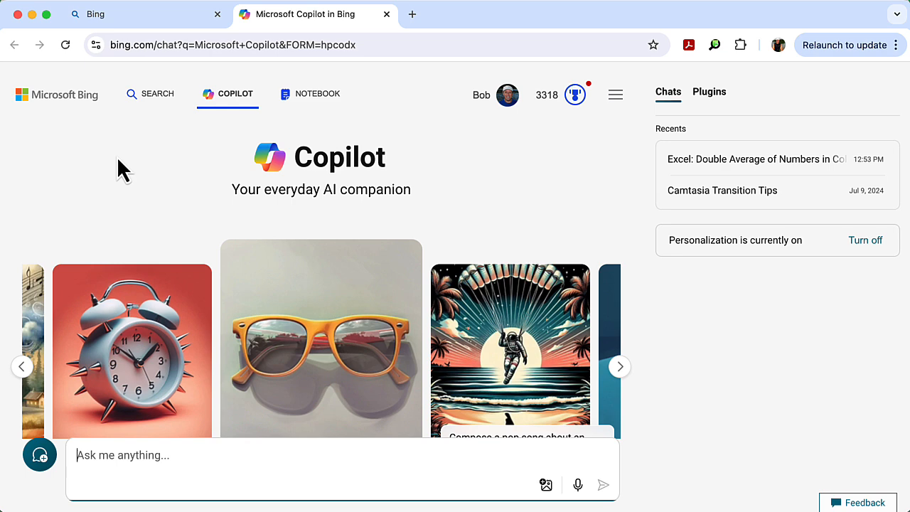
Open Microsoft Copilot from the Bing home page navigation in a new tab
left_click(620, 367)
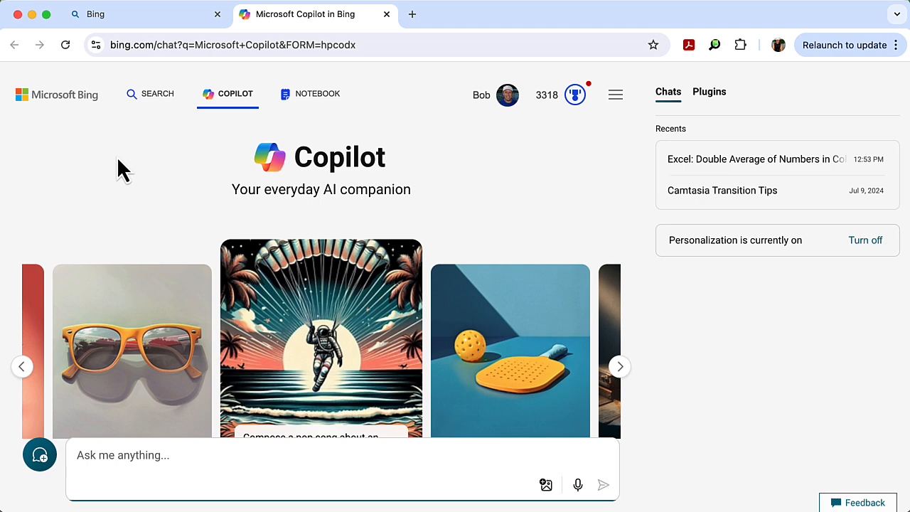
left_click(619, 366)
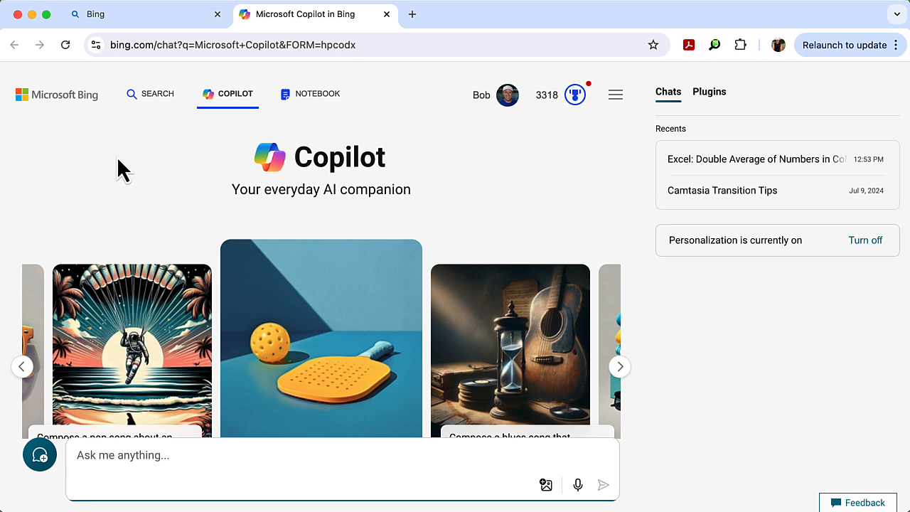
left_click(620, 367)
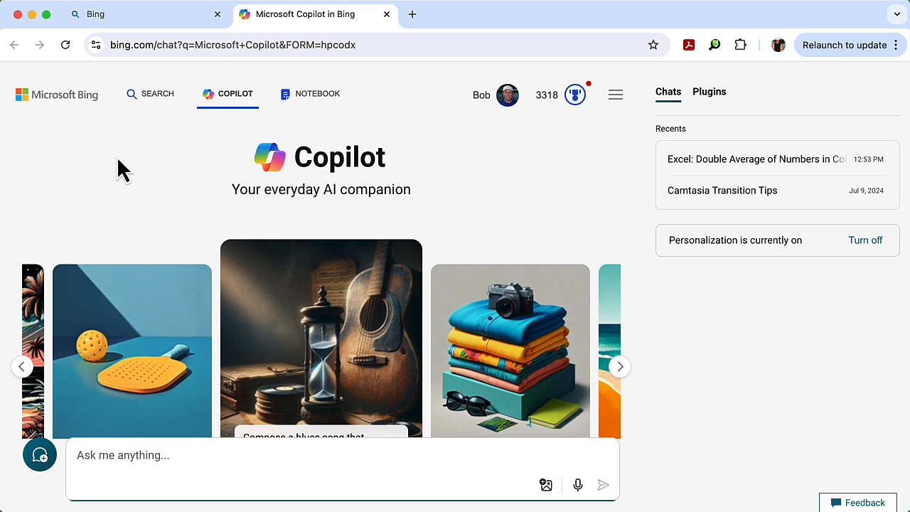
left_click(620, 367)
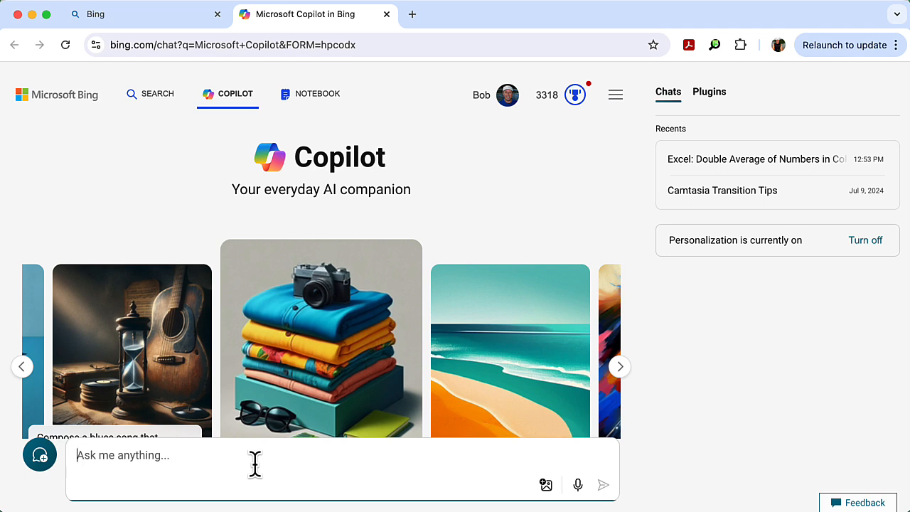
Ask Copilot for a formula totalling hours worked in NJ and copy its SUMIF answer
type("I have an Excel")
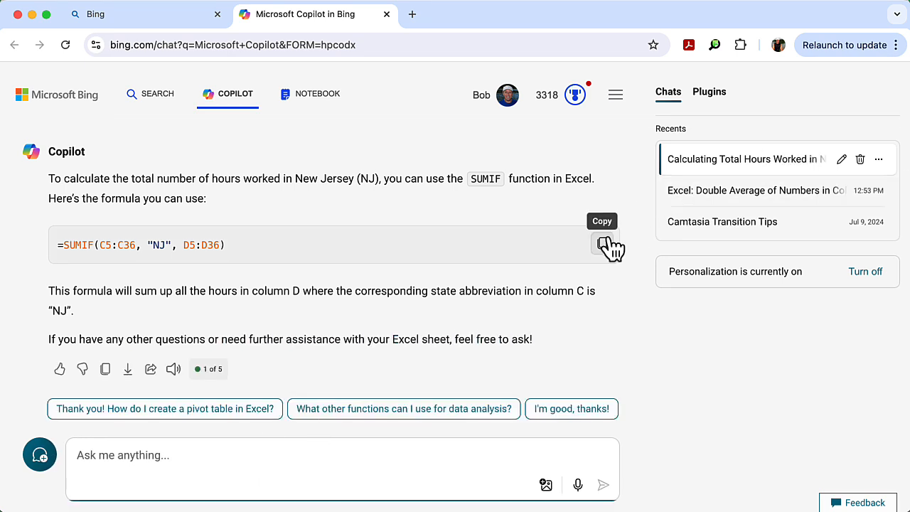
mouse_move(321, 229)
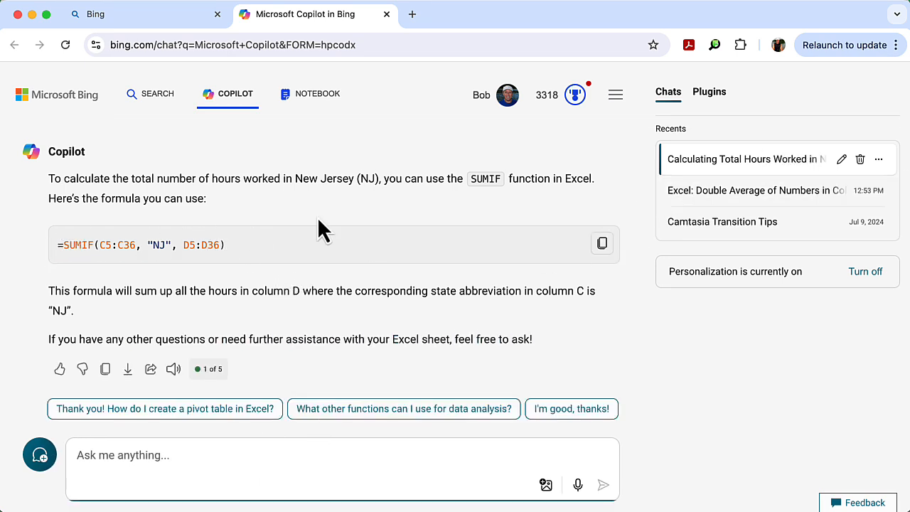
mouse_move(602, 242)
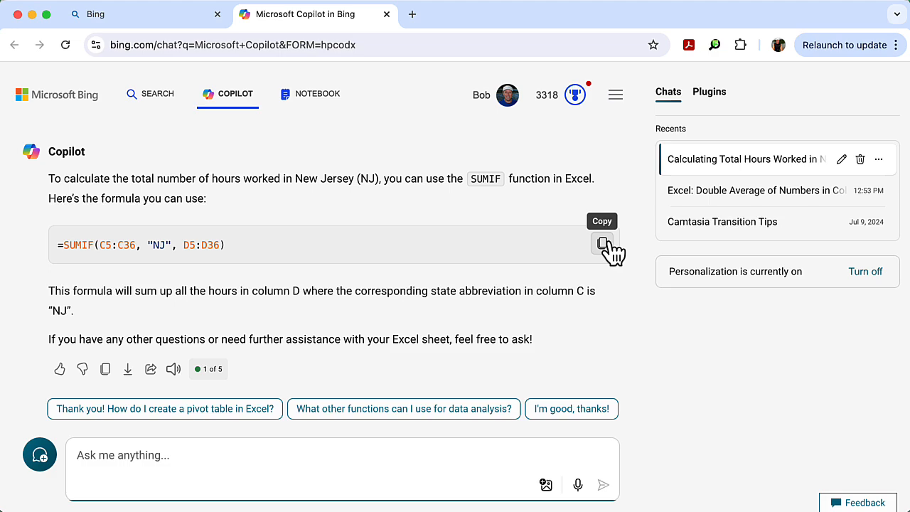
left_click(602, 242)
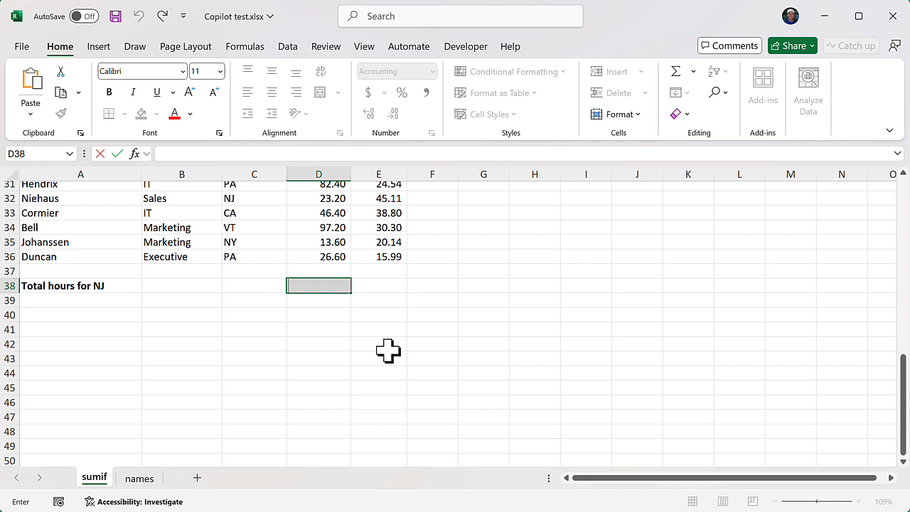
Enter =SUMIF(C5:C36, "NJ", D5:D36) in D38 as the Total hours for NJ
key("Return")
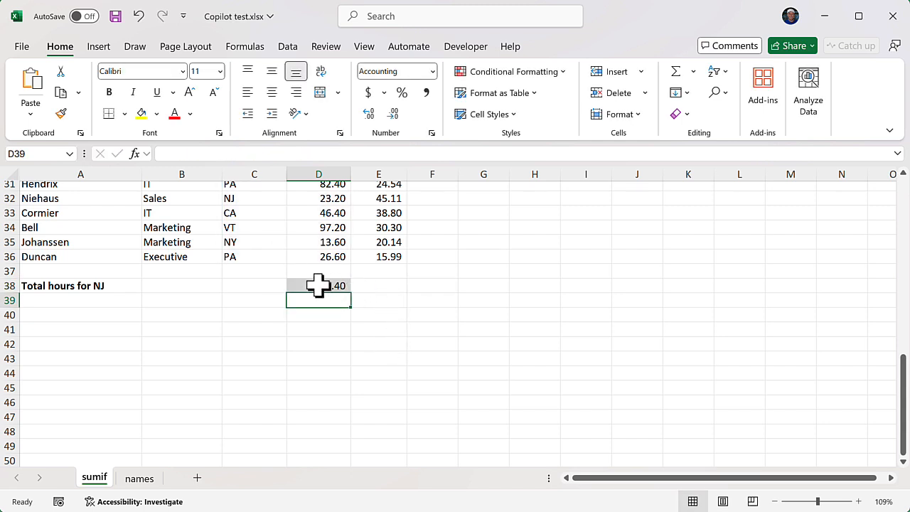
left_click(319, 284)
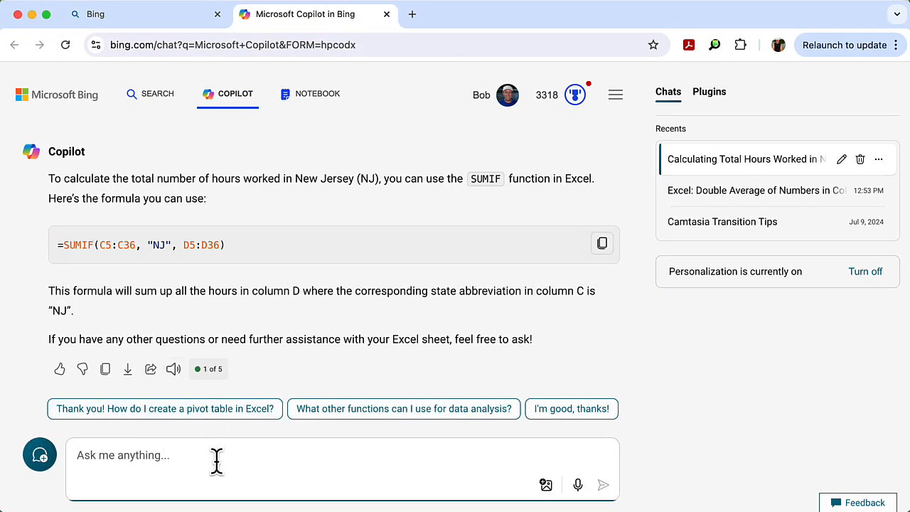
mouse_move(746, 424)
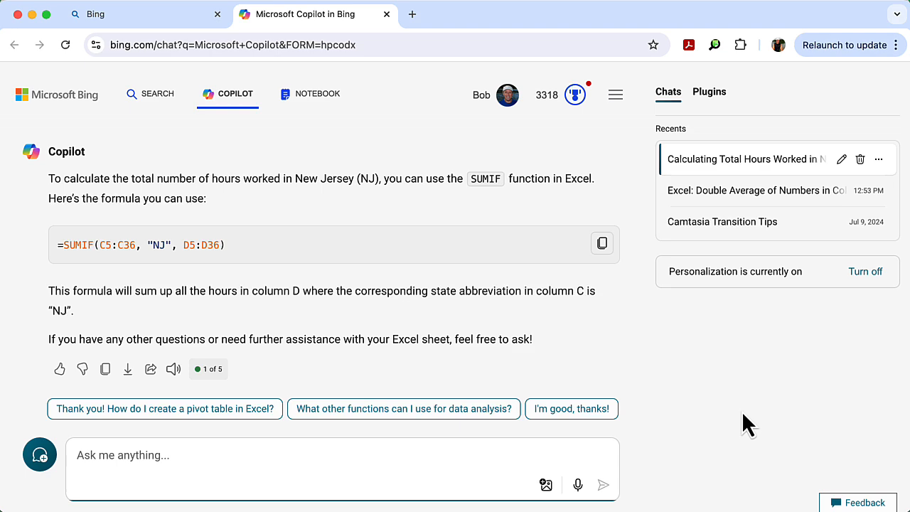
Ask Copilot for a column B formula removing middle names from the full names in A4:A16
type("I have an Excel sheet with full names down column A, from A4 through A16. Some names have a middle name, some have a middle initial, and some names have only a first and last name. Give me a formula for column B that will remove all middle names and initials and keep only first and last names.")
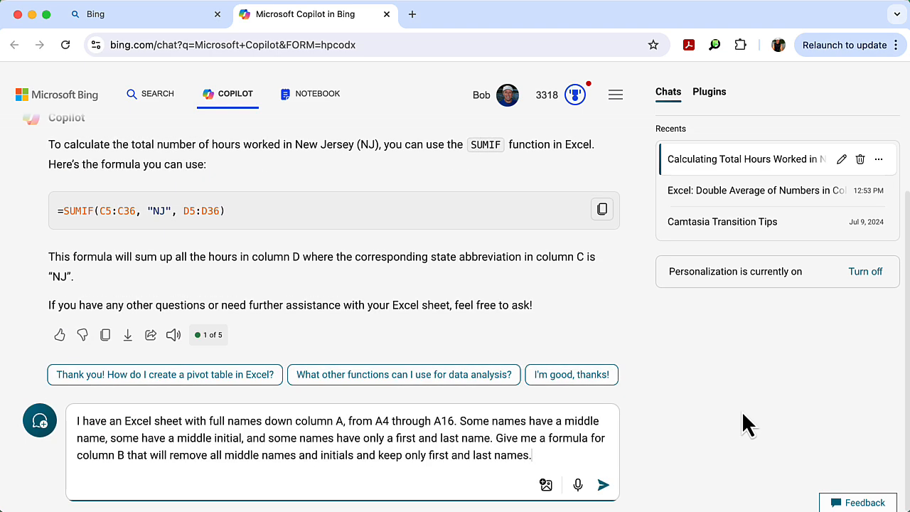
left_click(603, 485)
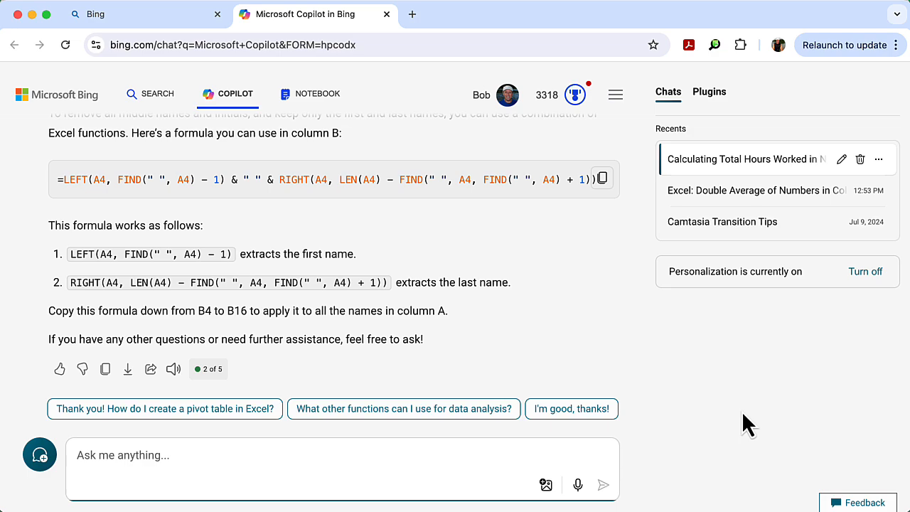
mouse_move(602, 179)
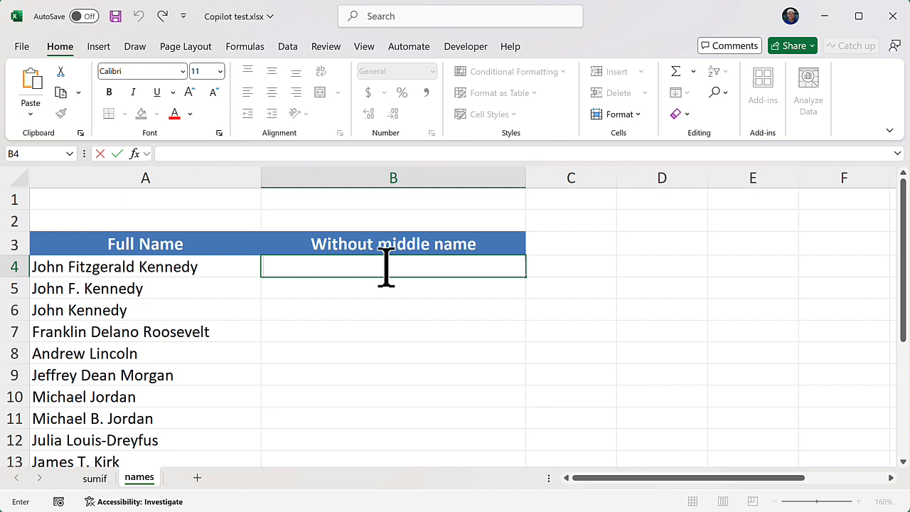
Enter Copilot's LEFT/RIGHT/FIND formula in B4 and fill it down to B16
type("=LEFT(A4, FIND(\" \", A4) - 1) & \" \" & RIGHT(A4, LEN(A4) - FIND(\" \", A4, FIND(\" \", A4) + 1))")
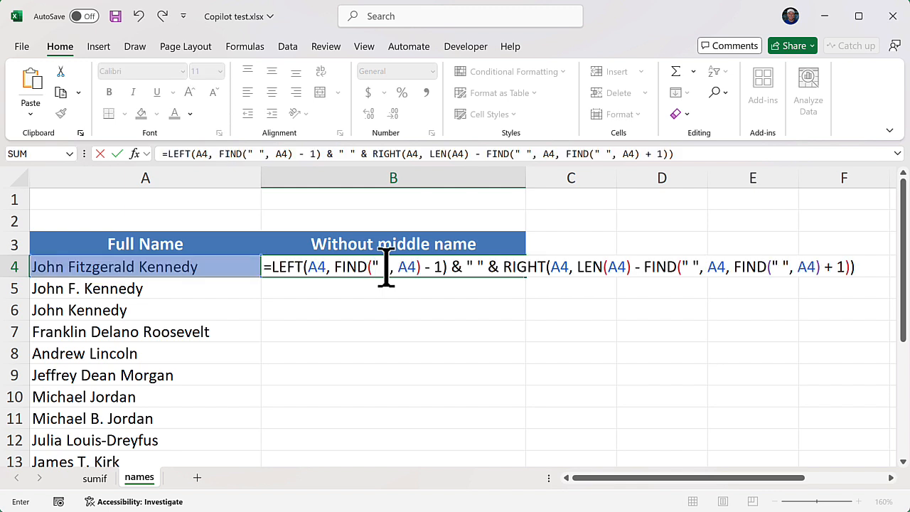
key("Return")
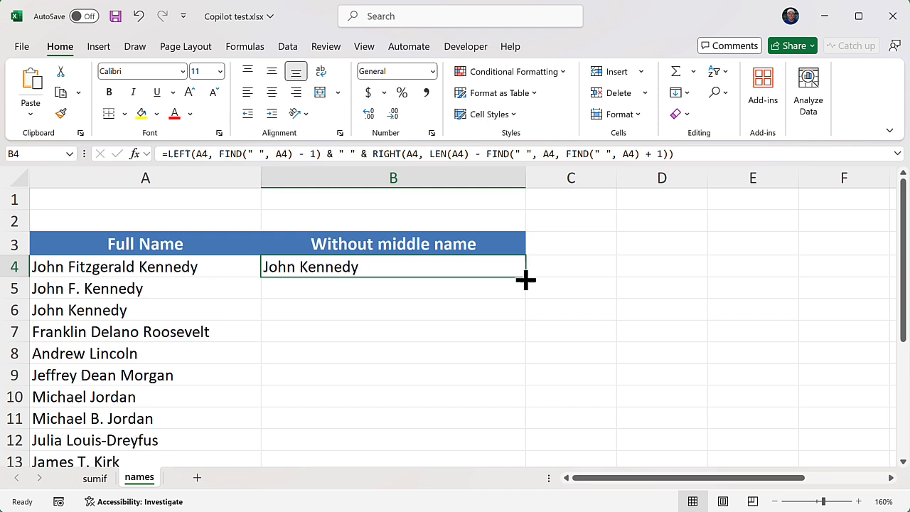
left_click_drag(526, 267, 526, 460)
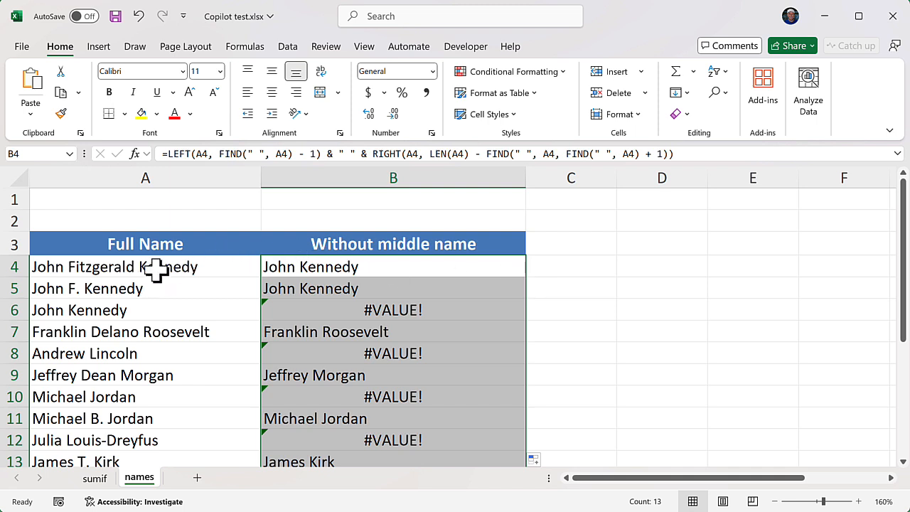
Inspect the results, noting #VALUE! errors for two-word names like Andrew Lincoln and Michael Jordan
left_click(145, 266)
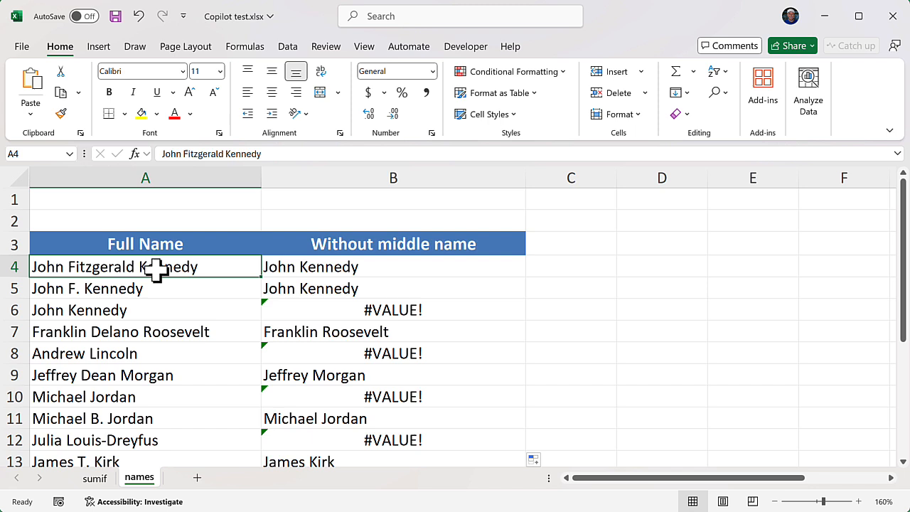
mouse_move(210, 265)
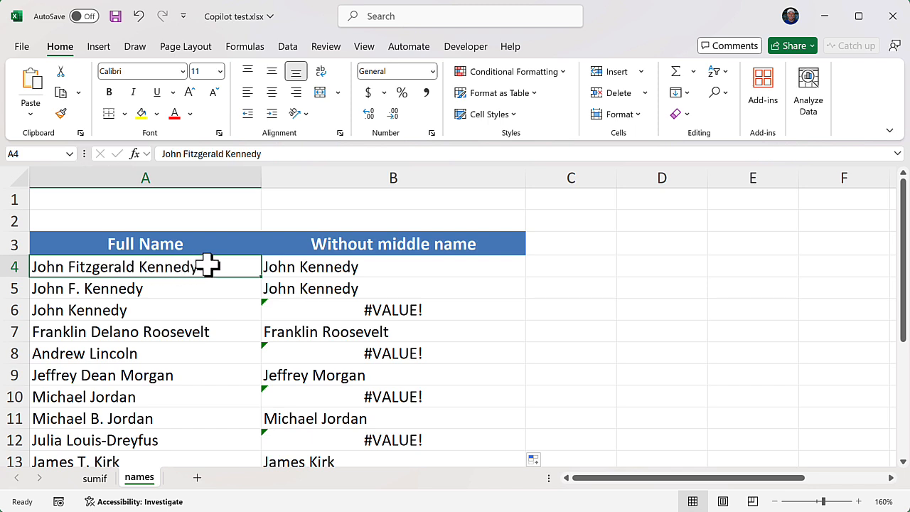
mouse_move(250, 273)
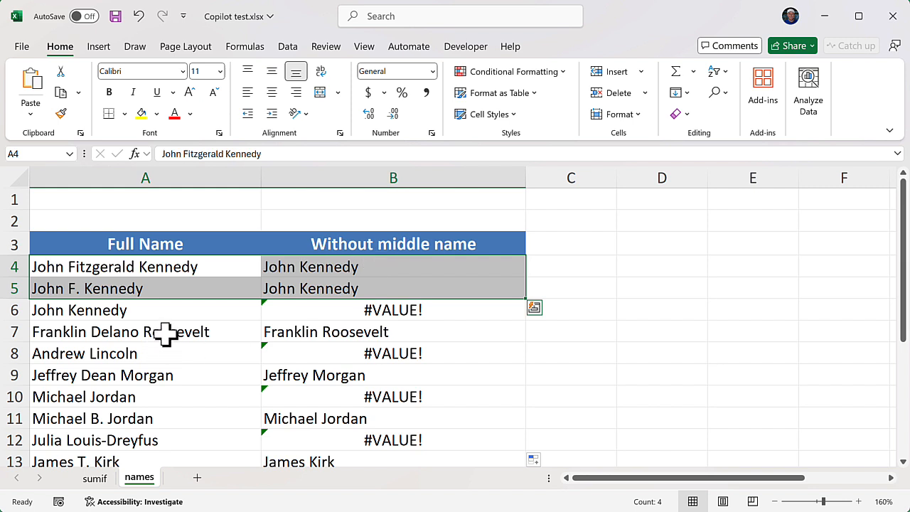
left_click(145, 331)
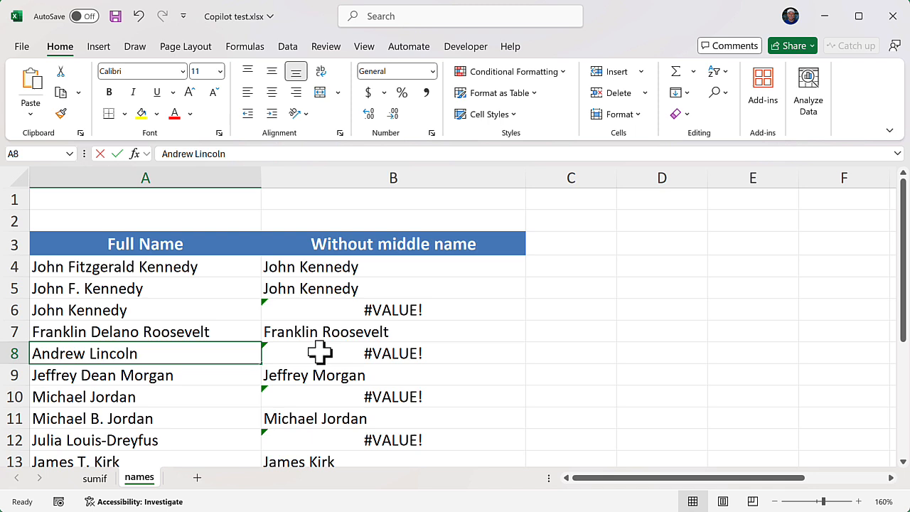
left_click(392, 353)
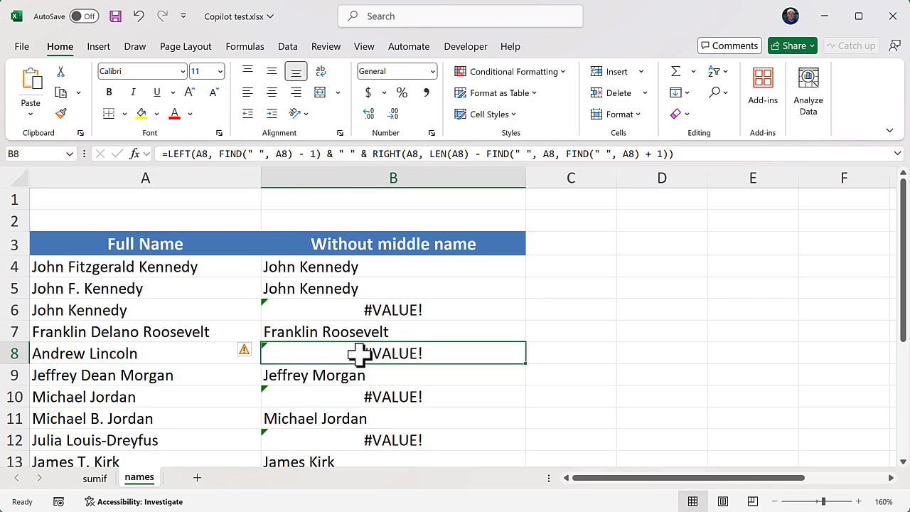
left_click(393, 395)
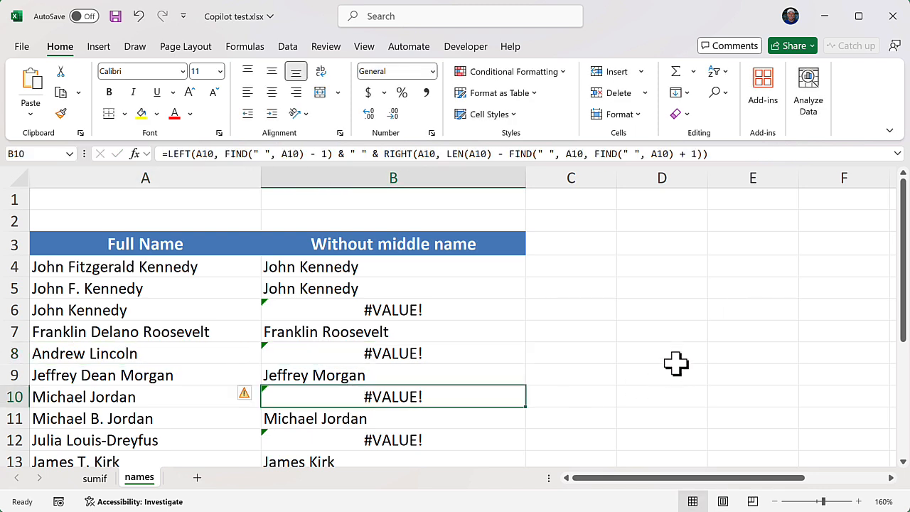
mouse_move(674, 352)
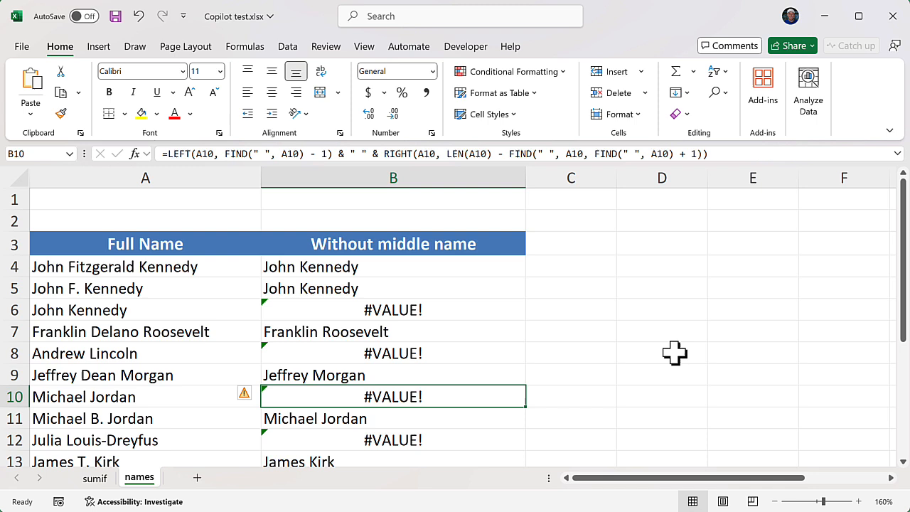
mouse_move(426, 386)
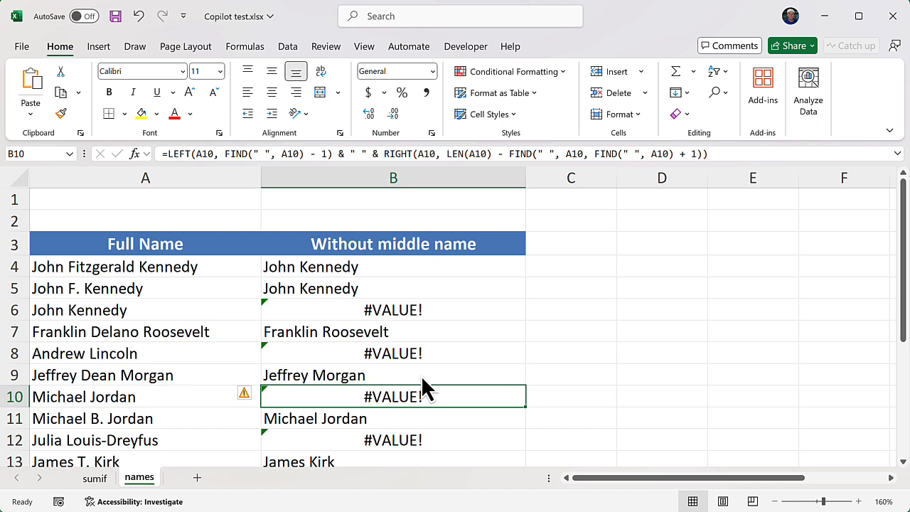
left_click(393, 268)
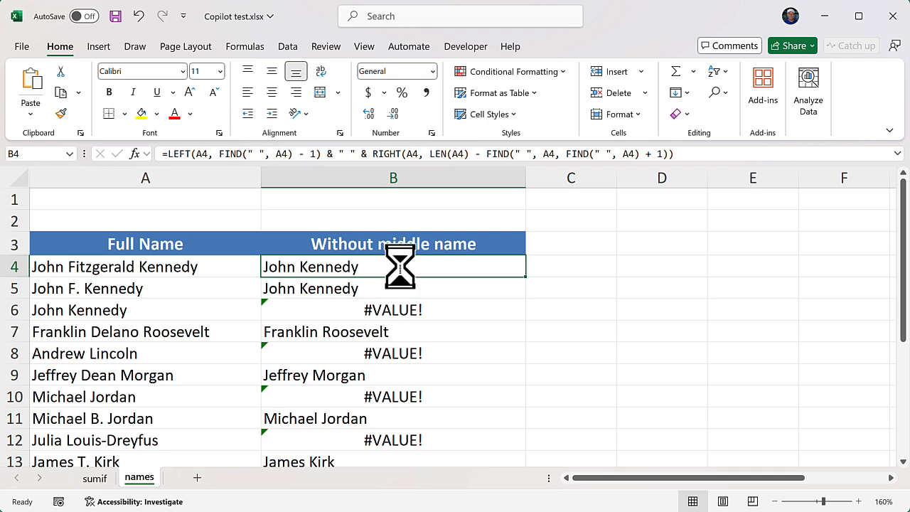
Clear the erroring B results, add a second Without middle name column, and check the IFERROR and TRIM/SUBSTITUTE formulas give clean names
key("Delete")
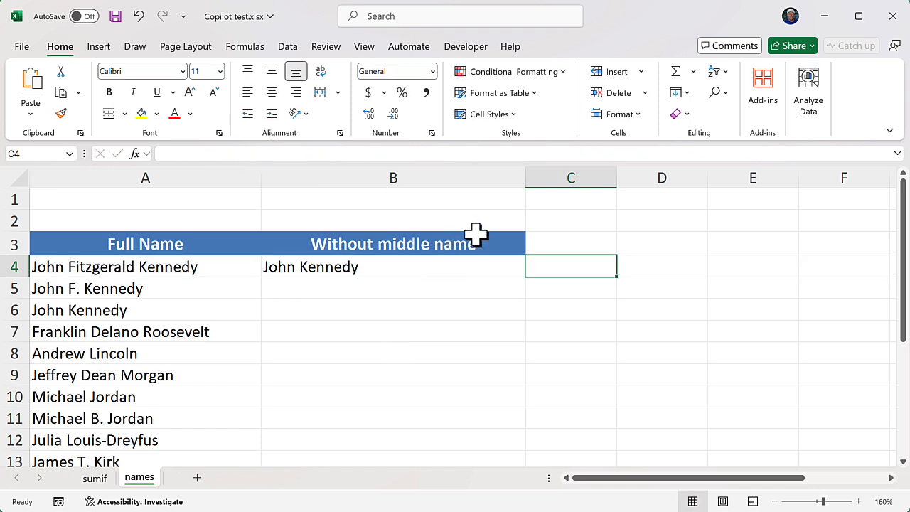
left_click(393, 243)
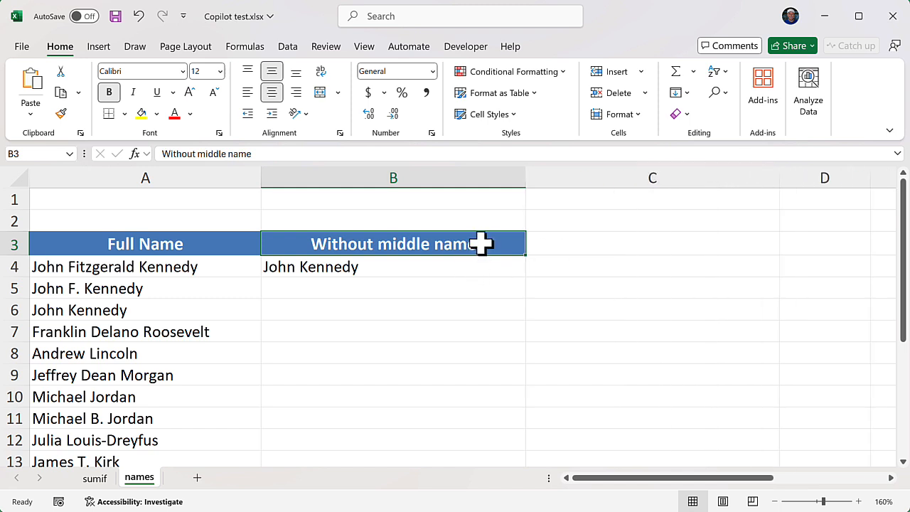
mouse_move(528, 256)
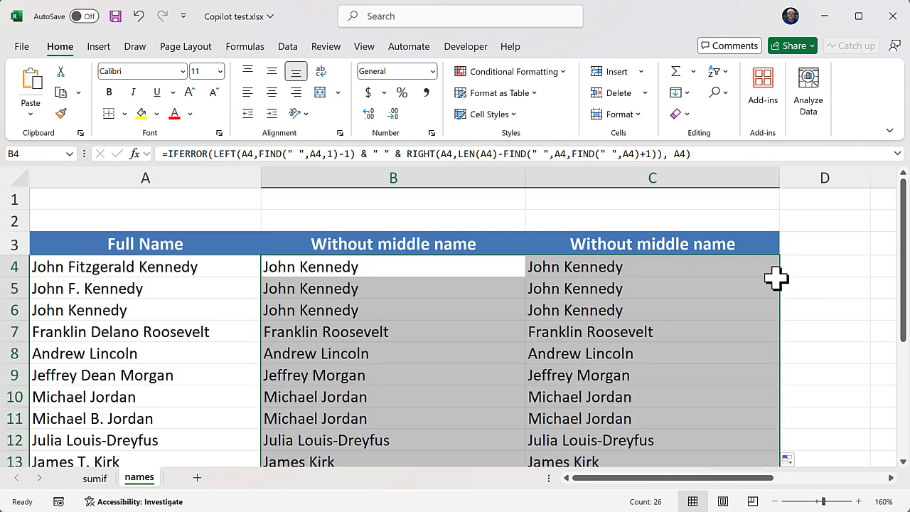
left_click(651, 331)
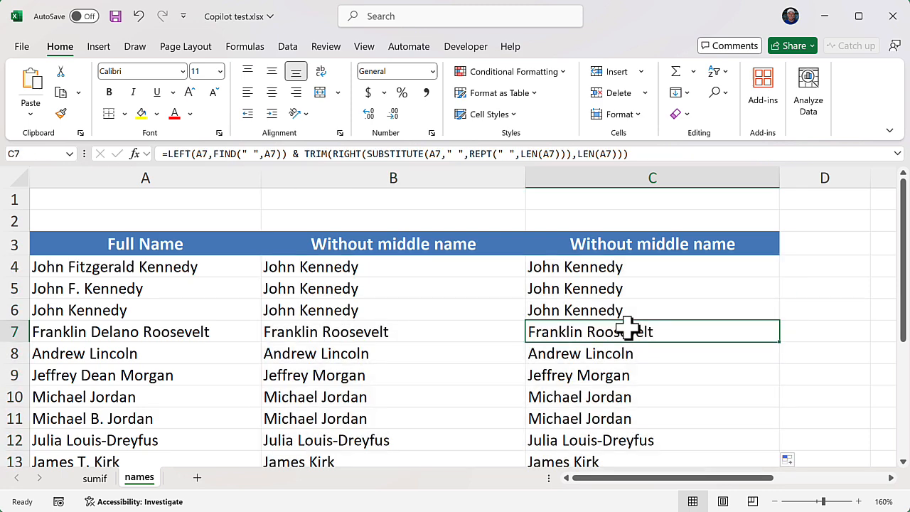
scroll("down", 3)
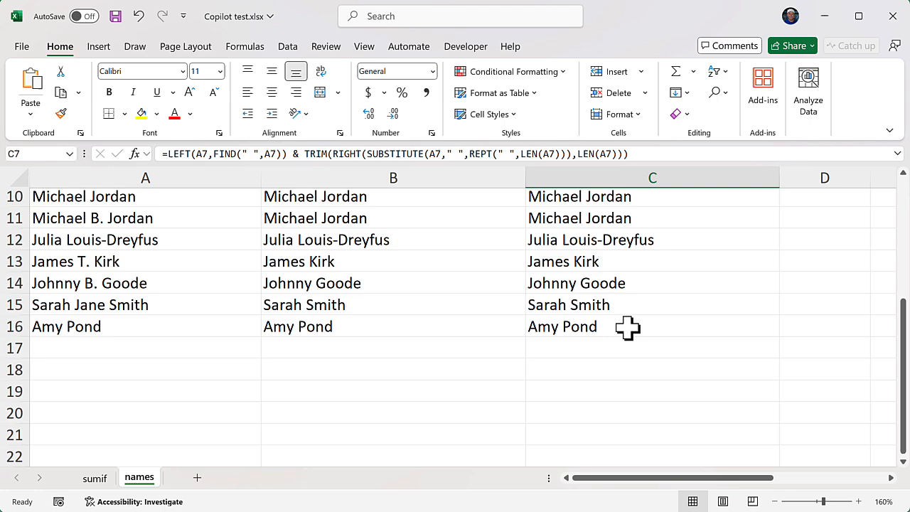
scroll("up", 3)
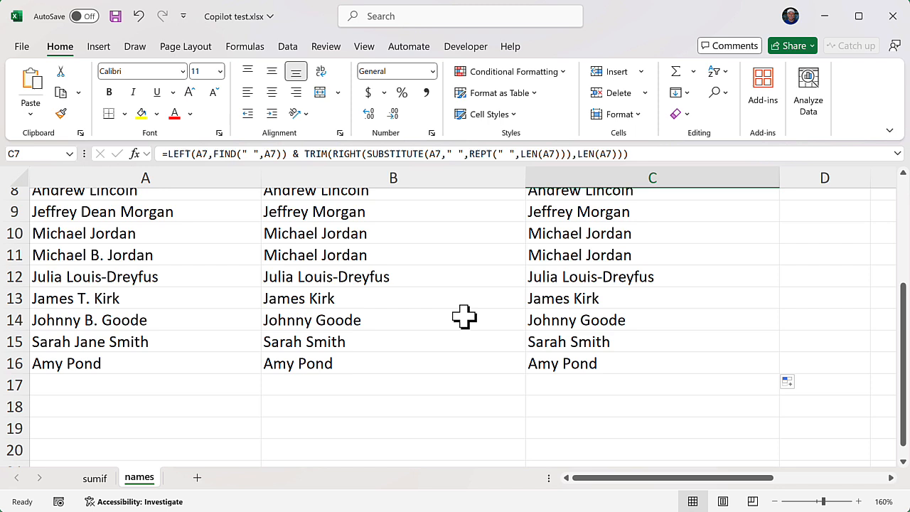
mouse_move(84, 390)
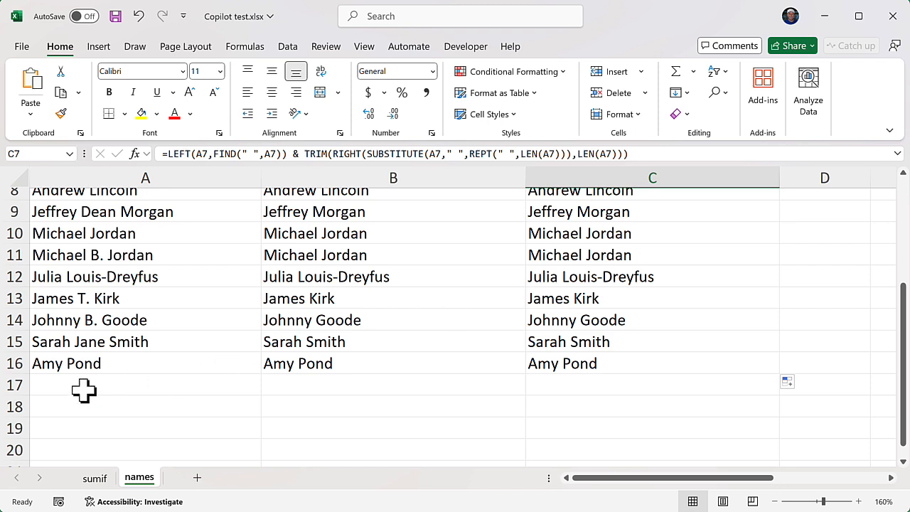
Enter Dick Van Dyke in A17 below Amy Pond, both formula columns returning Dick Dyke
left_click(84, 384)
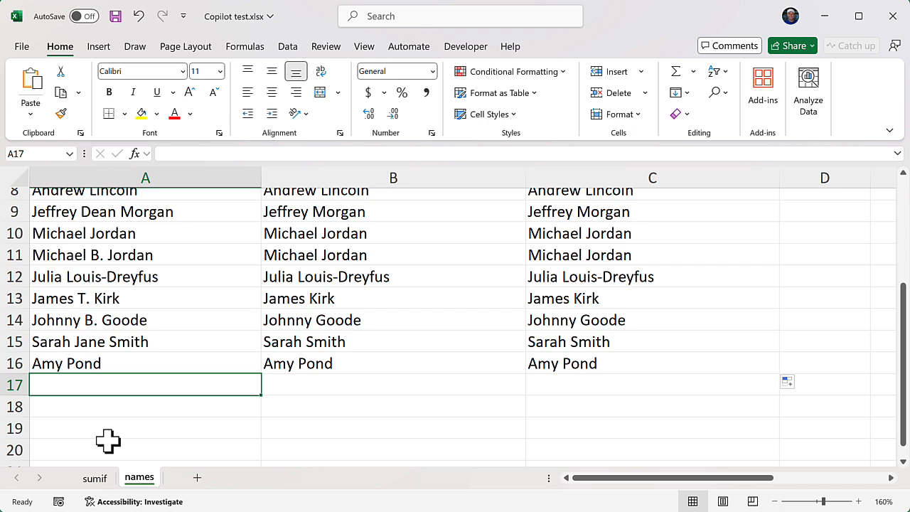
type("Dick Van Dyke")
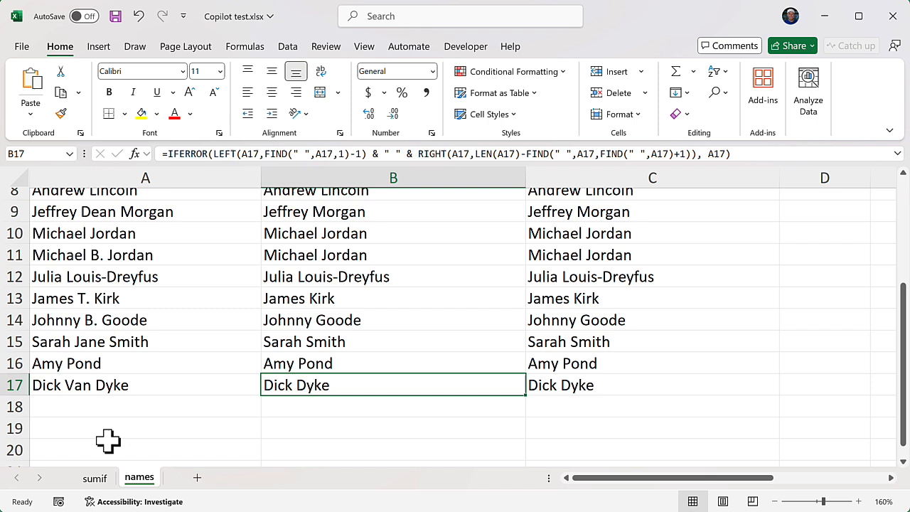
mouse_move(101, 399)
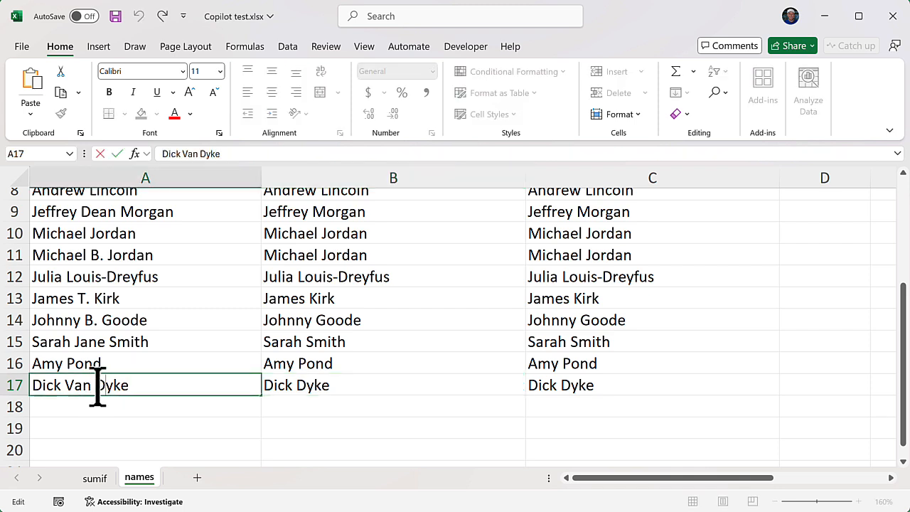
mouse_move(119, 425)
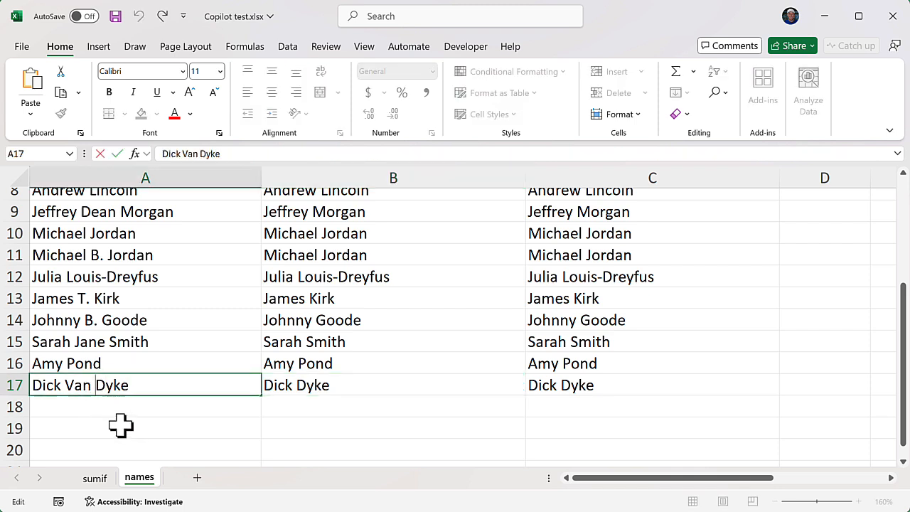
Delete the ordinary space between Van and Dyke so A17 reads Dick VanDyke
key("Backspace")
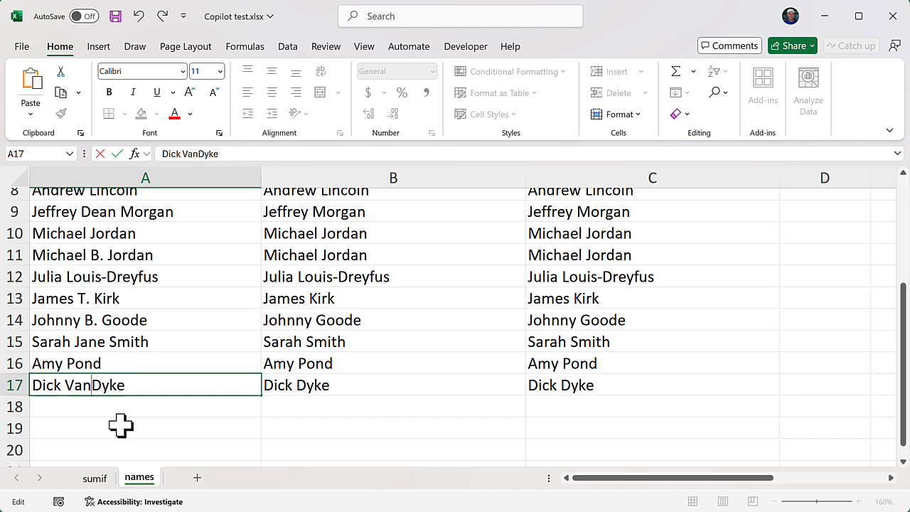
mouse_move(156, 316)
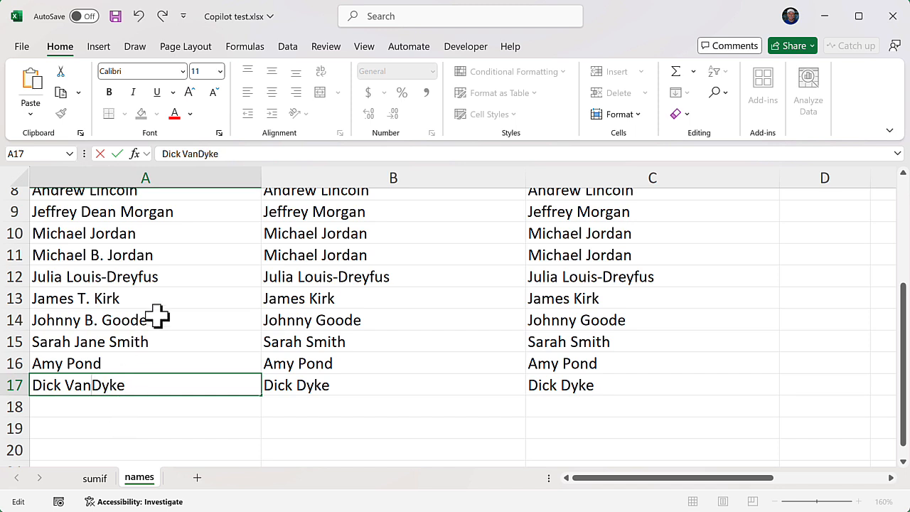
Bring up the Symbol dialog from the Insert ribbon while A17 is still in edit
left_click(98, 45)
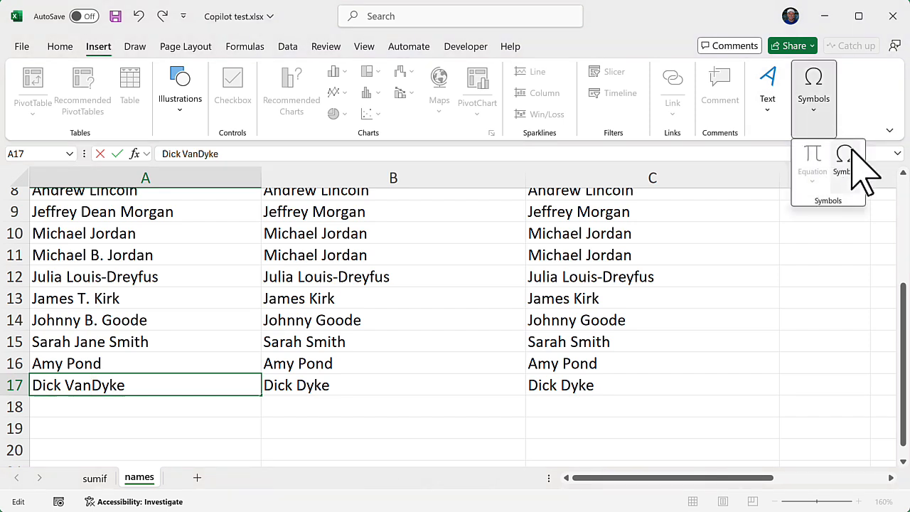
mouse_move(845, 153)
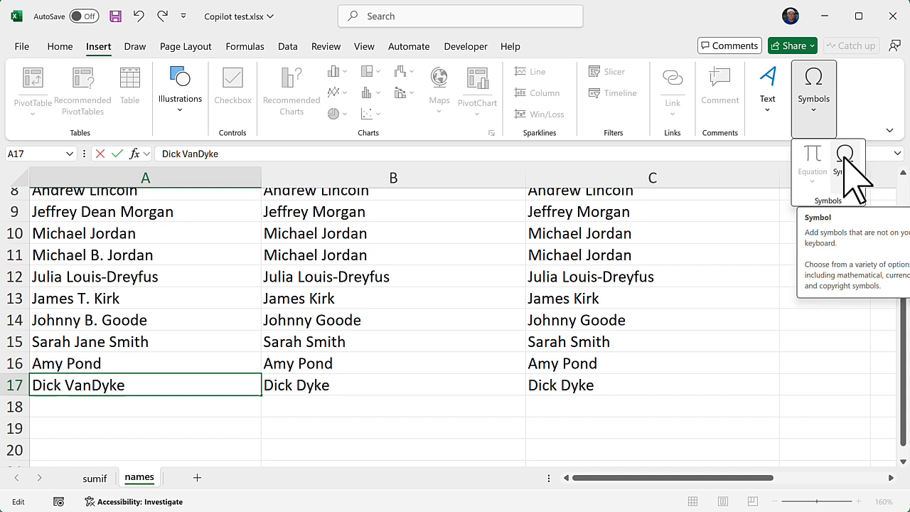
mouse_move(841, 192)
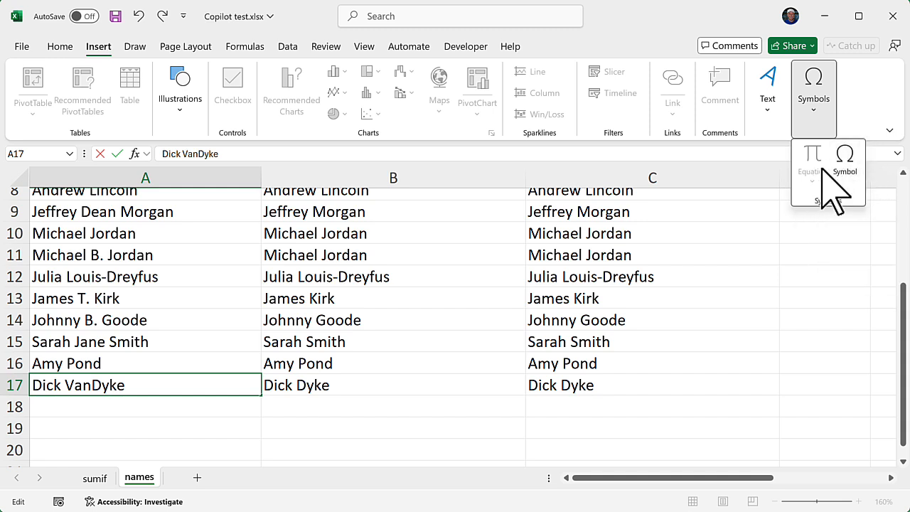
mouse_move(845, 156)
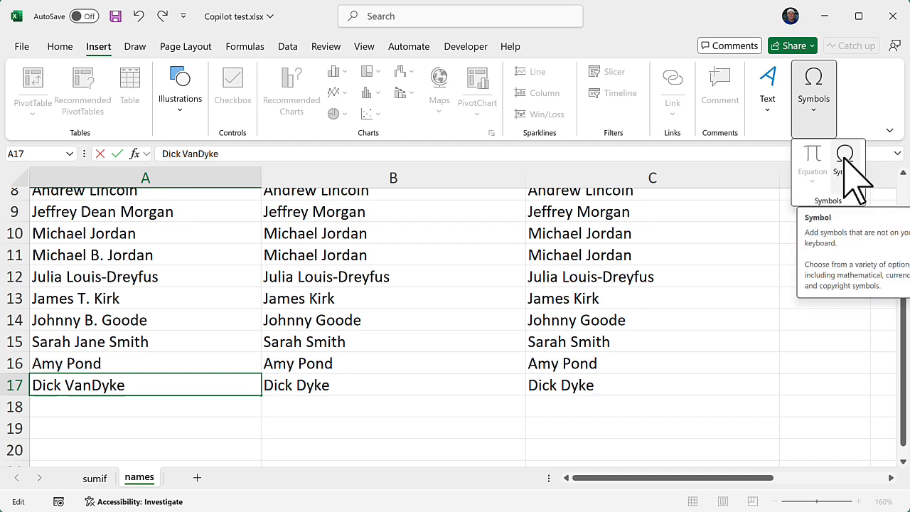
left_click(847, 170)
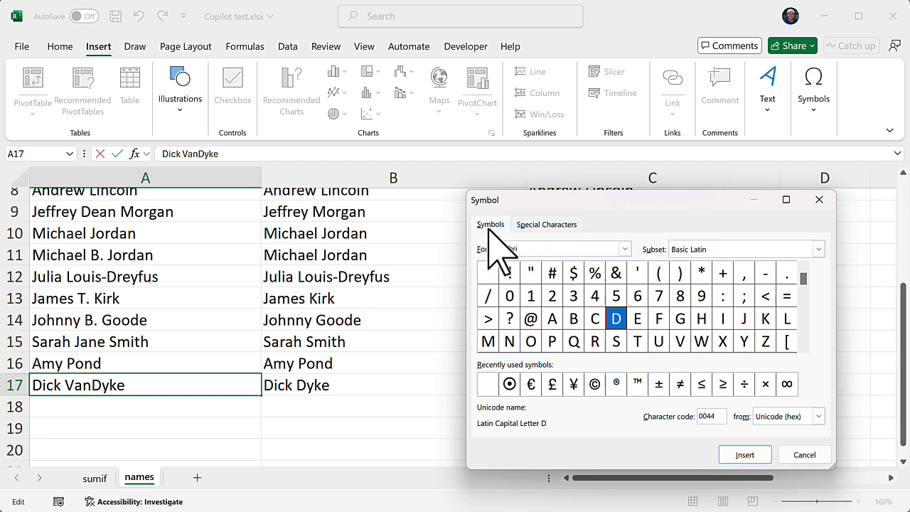
Insert a Nonbreaking Space from the Symbol dialog between Van and Dyke and confirm A17
left_click(546, 224)
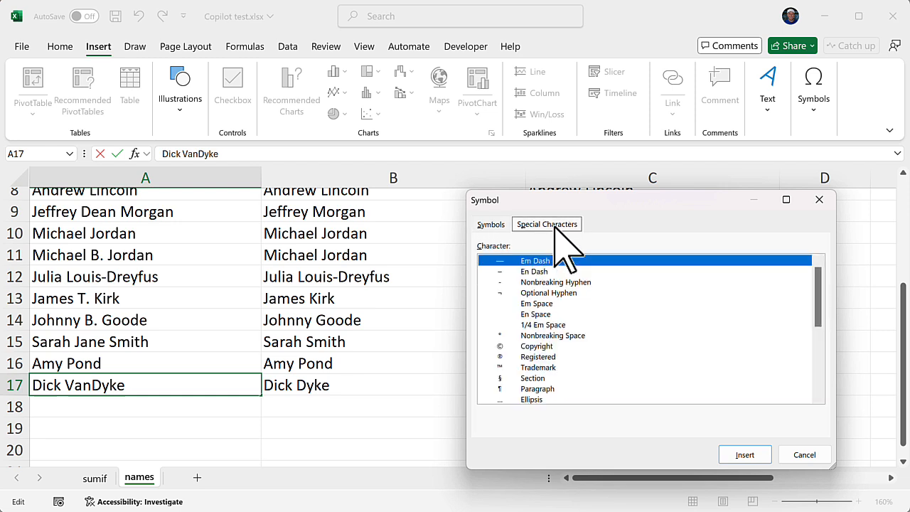
mouse_move(583, 363)
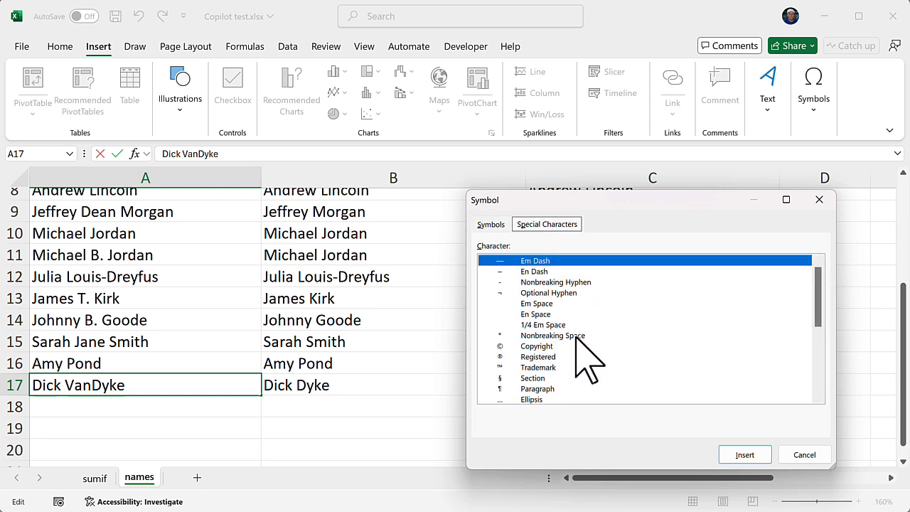
left_click(552, 335)
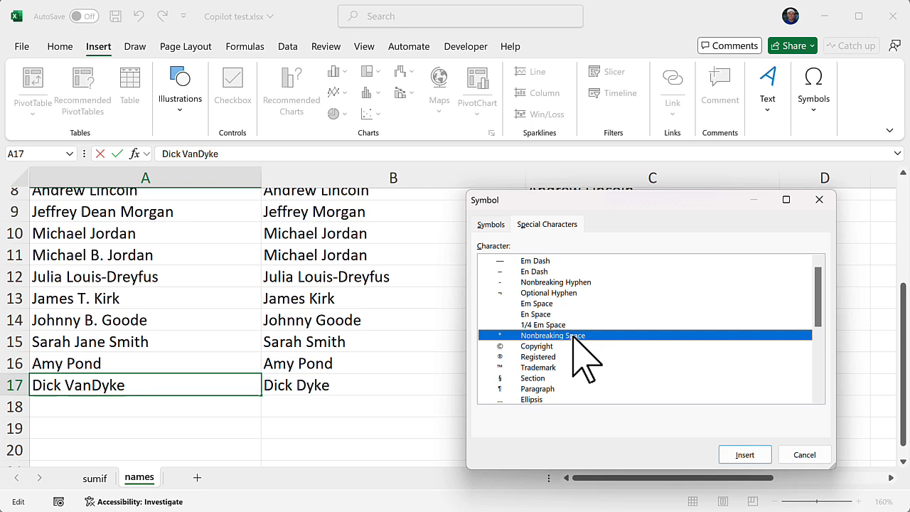
left_click(745, 455)
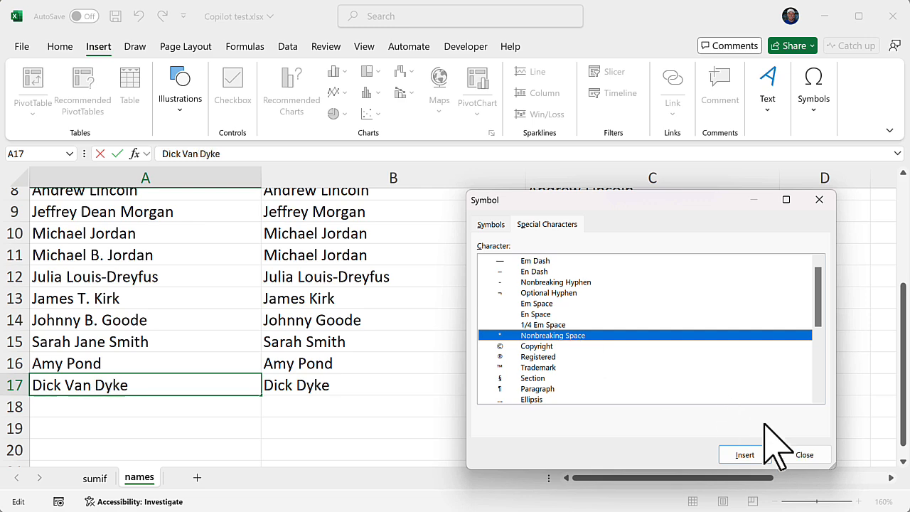
left_click(805, 455)
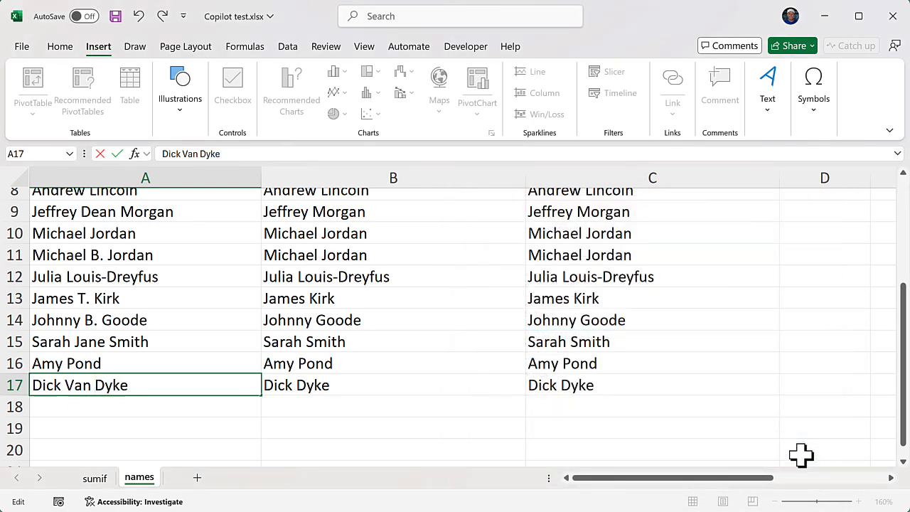
key("Return")
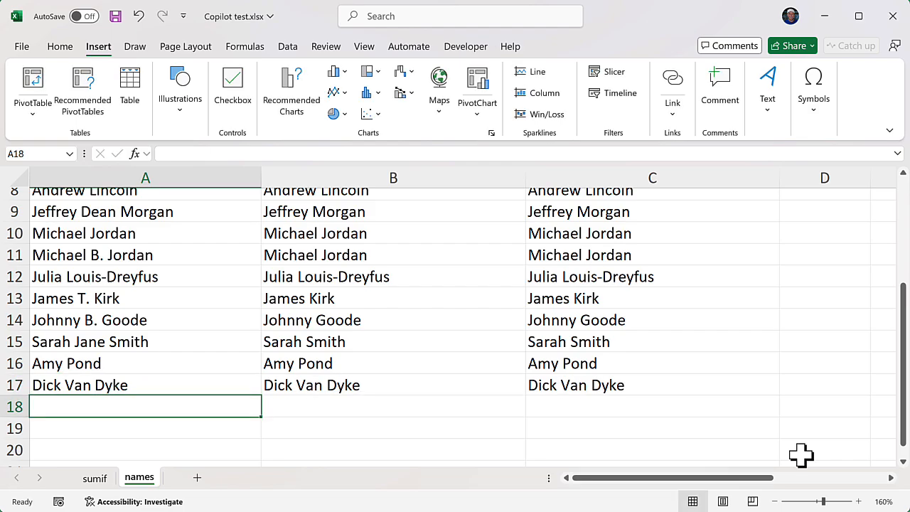
mouse_move(764, 455)
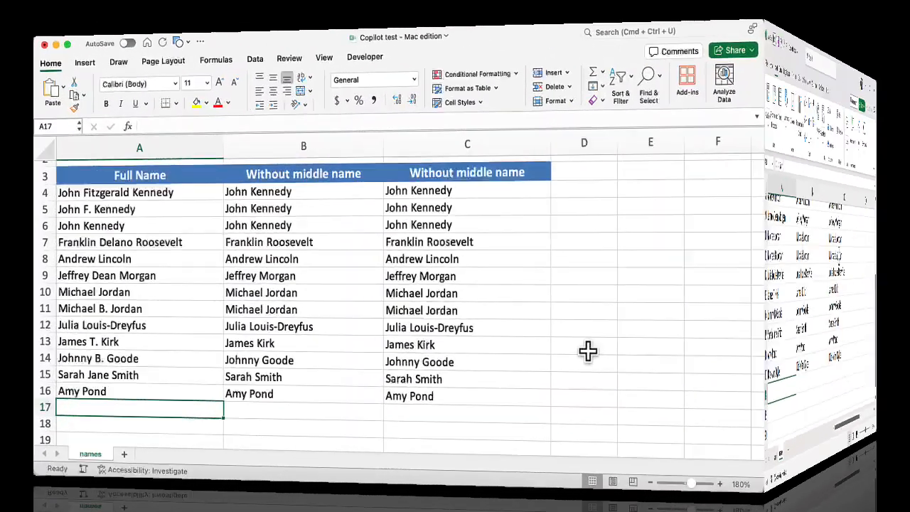
Enter Dick Van Dyke in A17 and reselect the cell
type("Dick Van D")
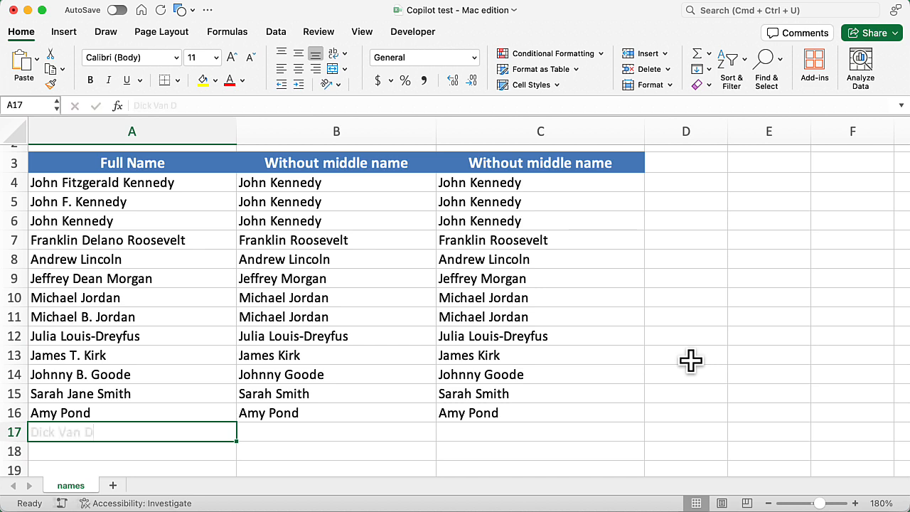
key("Return")
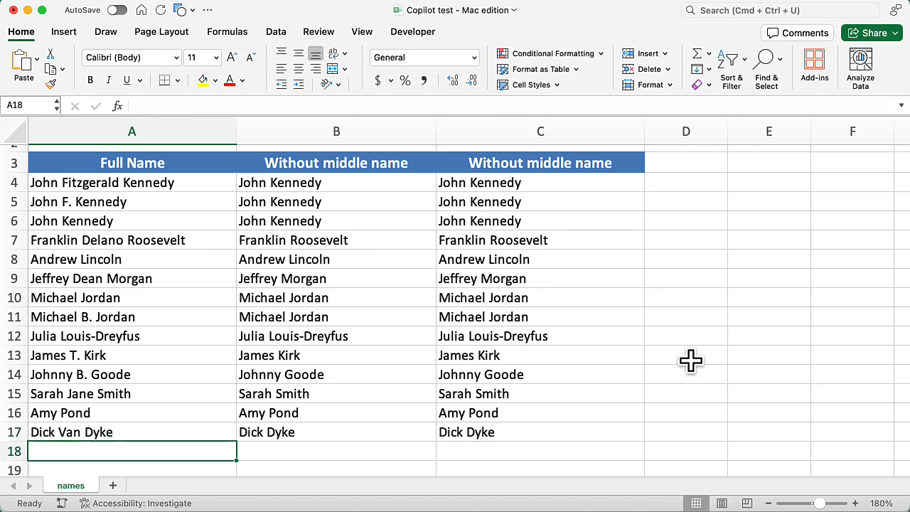
left_click(115, 432)
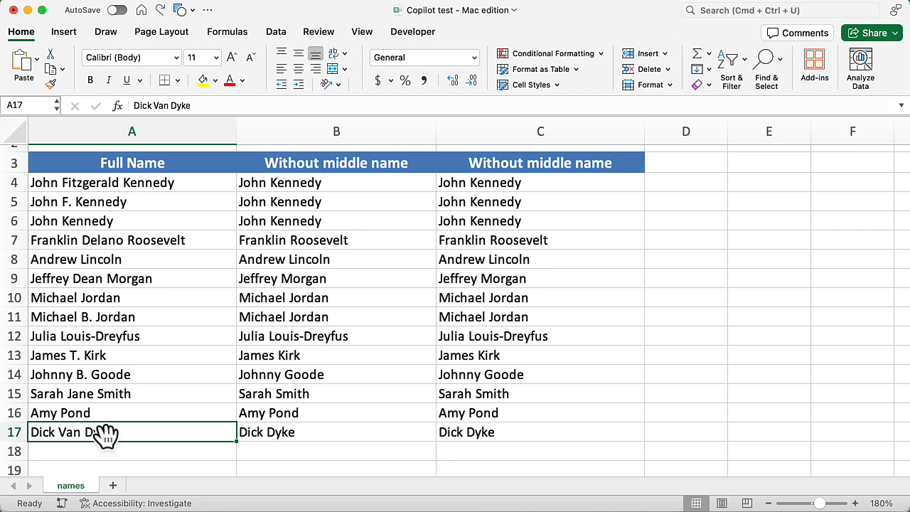
Start editing the Dick Van Dyke name in A17
double_click(71, 432)
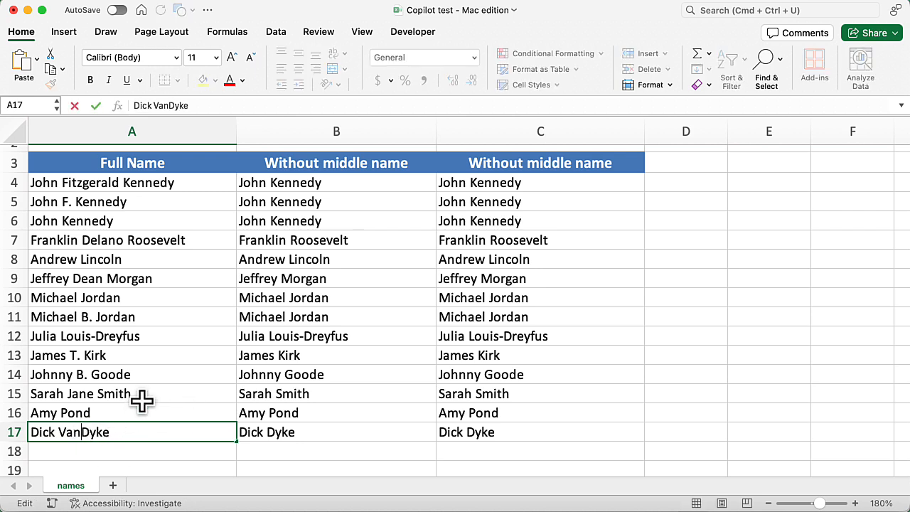
mouse_move(158, 249)
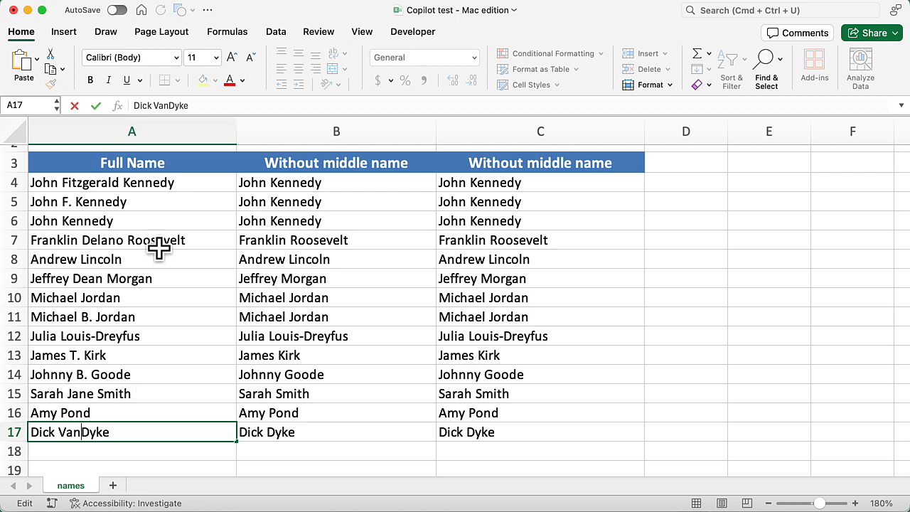
mouse_move(64, 31)
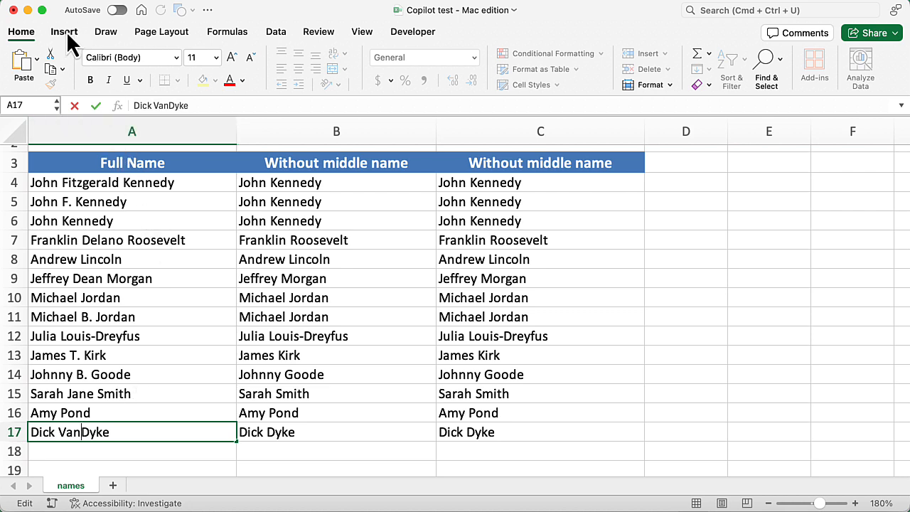
Bring up the Character Viewer via Insert > Symbol while A17 is in edit mode
left_click(64, 32)
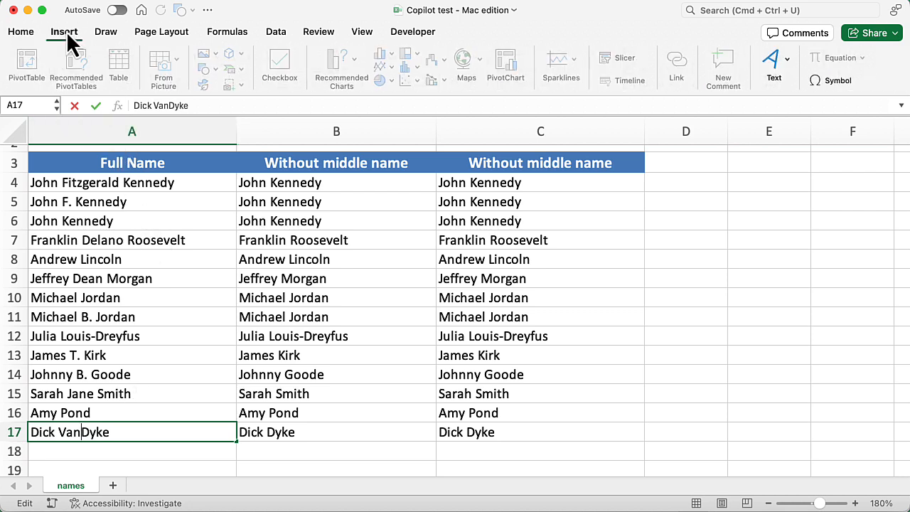
mouse_move(760, 198)
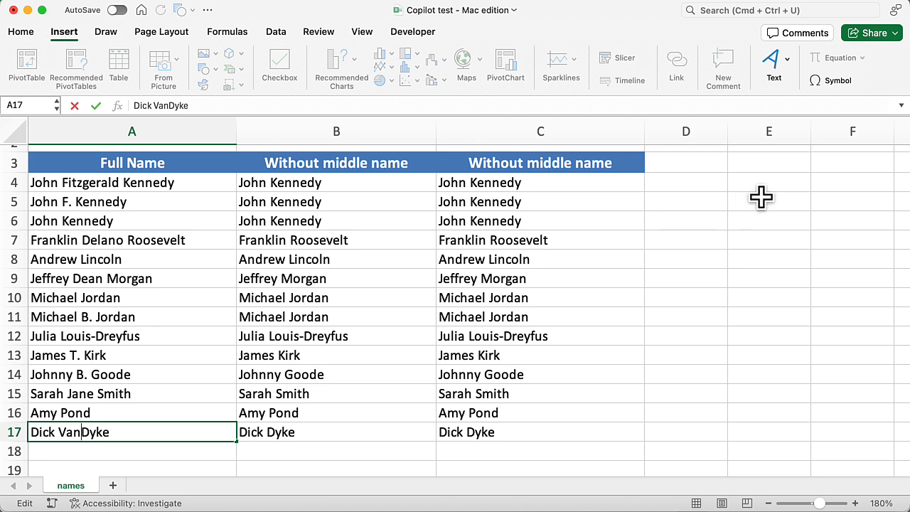
mouse_move(819, 151)
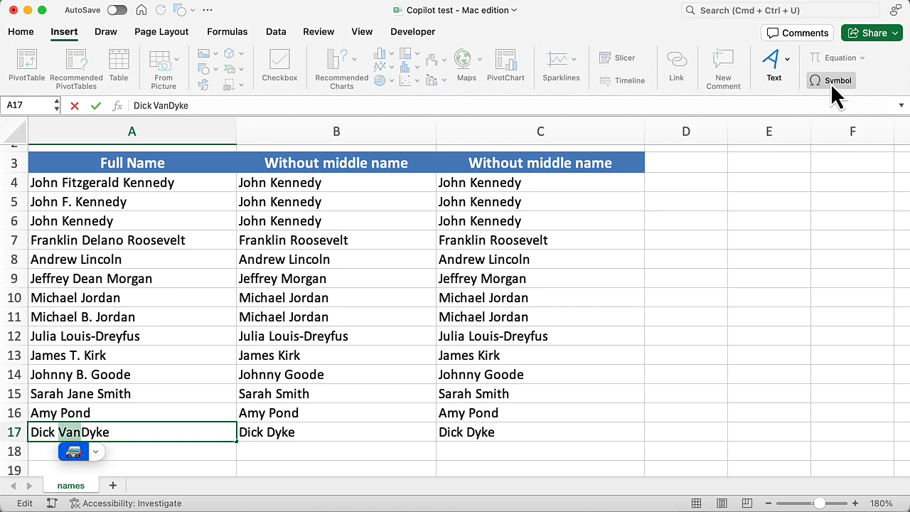
mouse_move(390, 273)
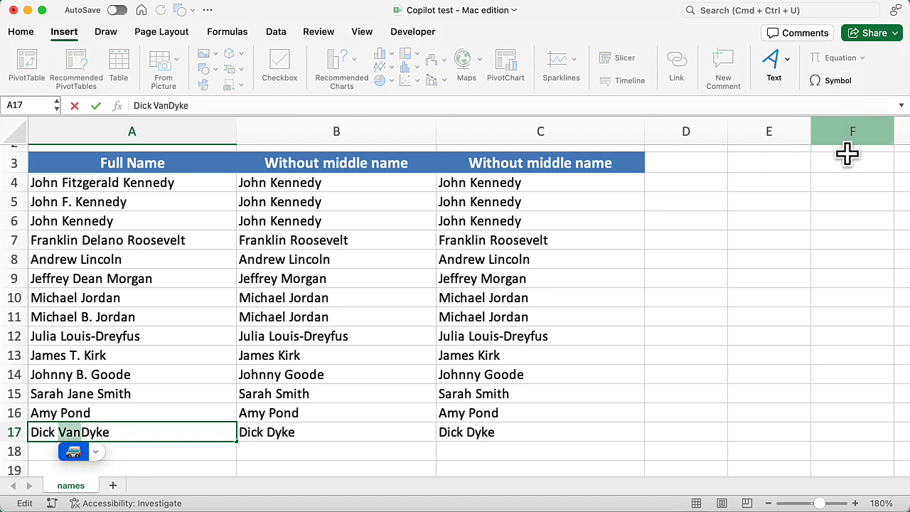
mouse_move(831, 80)
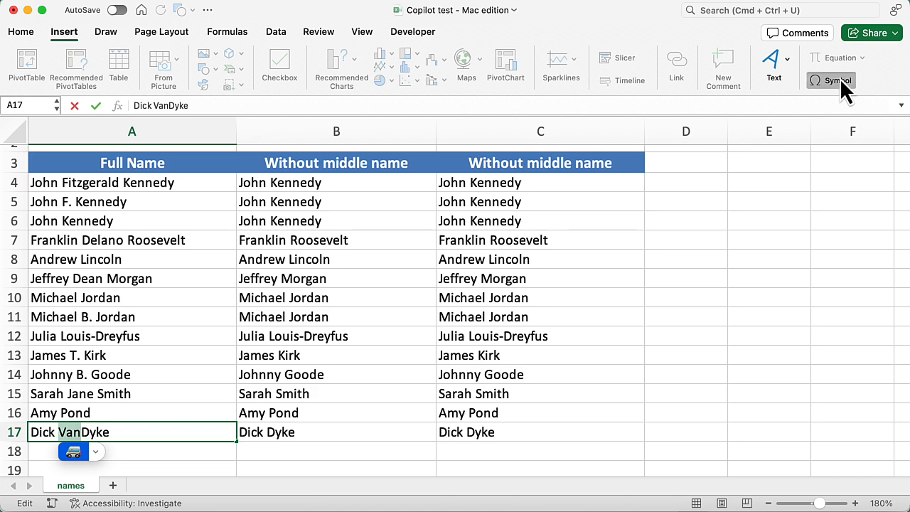
left_click(831, 80)
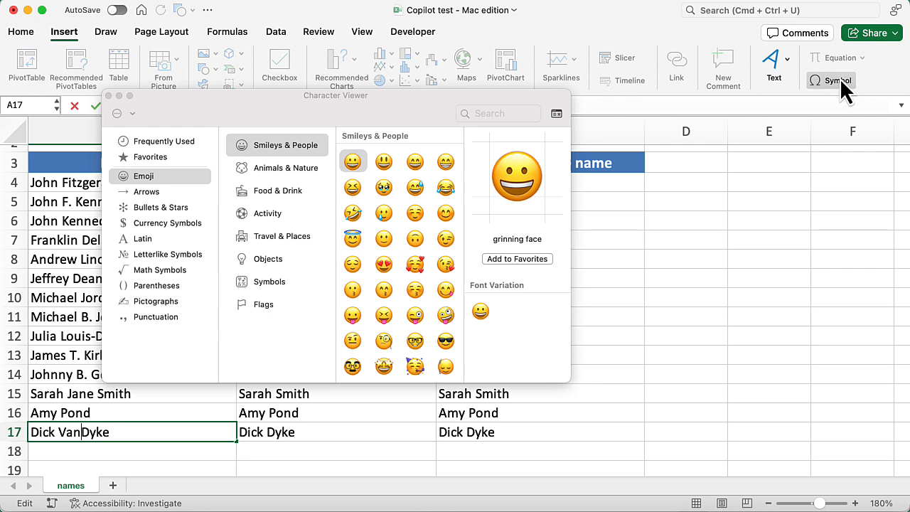
mouse_move(405, 117)
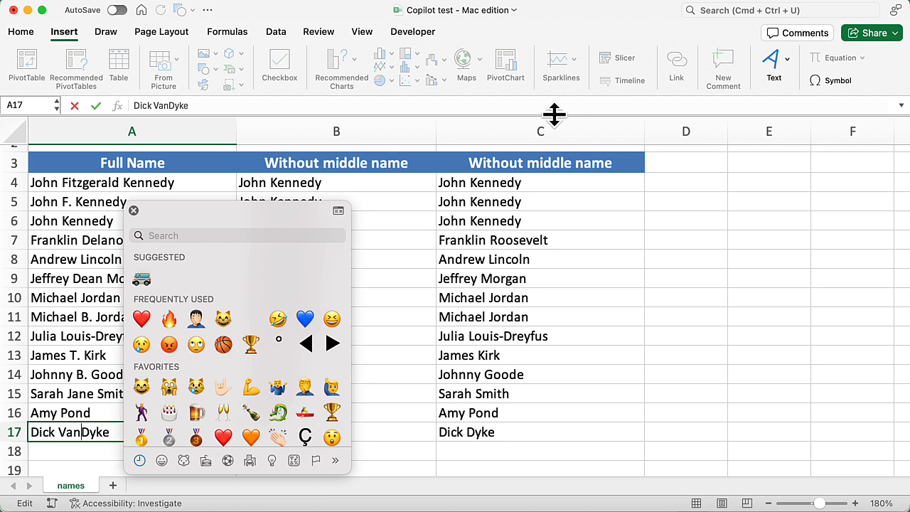
mouse_move(401, 222)
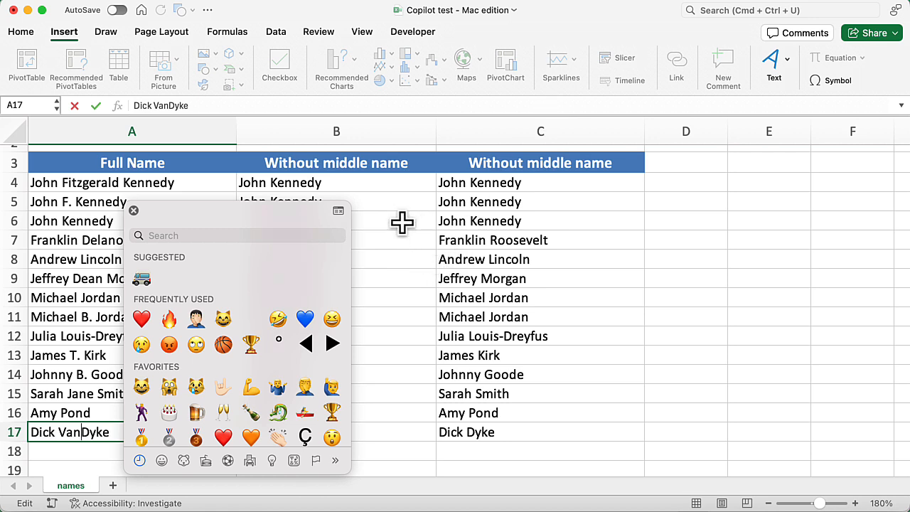
mouse_move(344, 226)
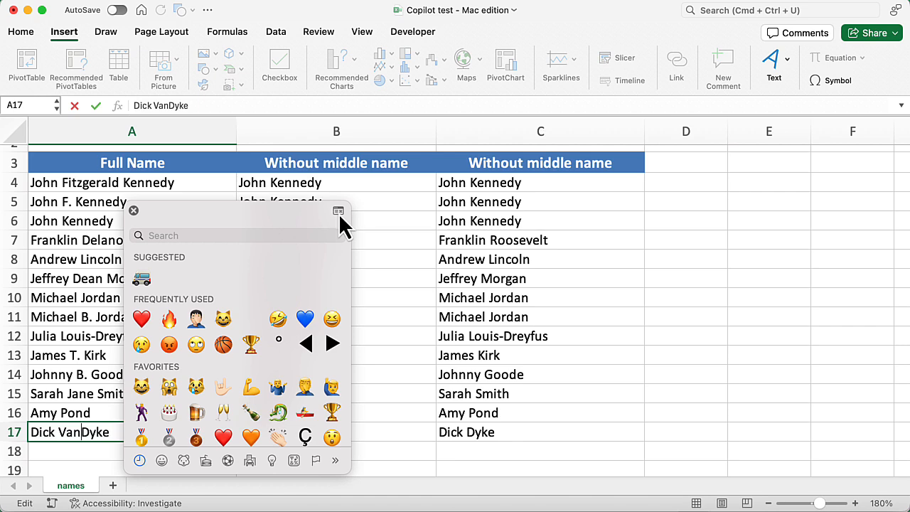
left_click(339, 211)
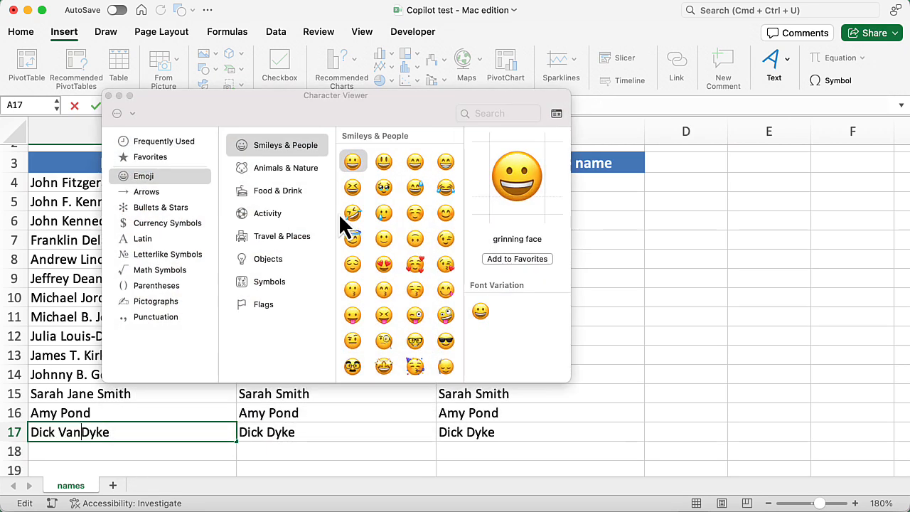
mouse_move(415, 120)
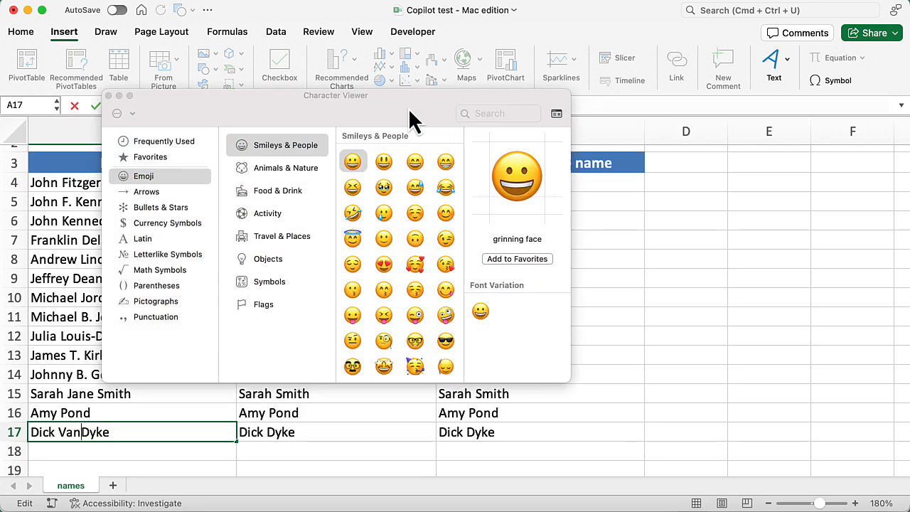
mouse_move(491, 128)
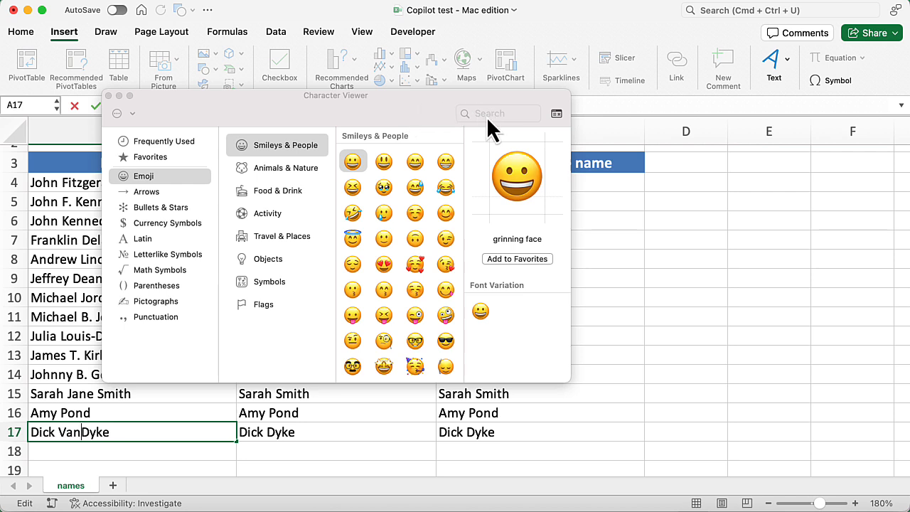
Search the Character Viewer for 'space' and insert the NO-BREAK SPACE into the name
left_click(497, 114)
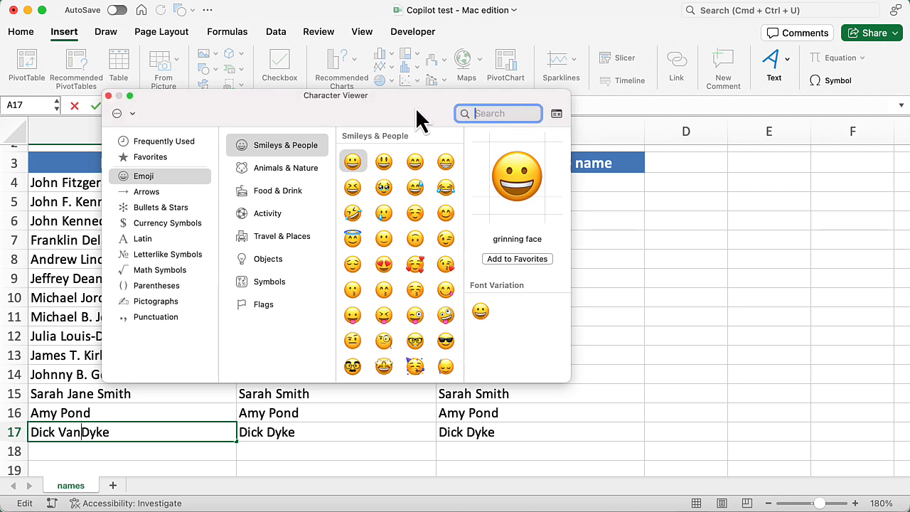
type("s")
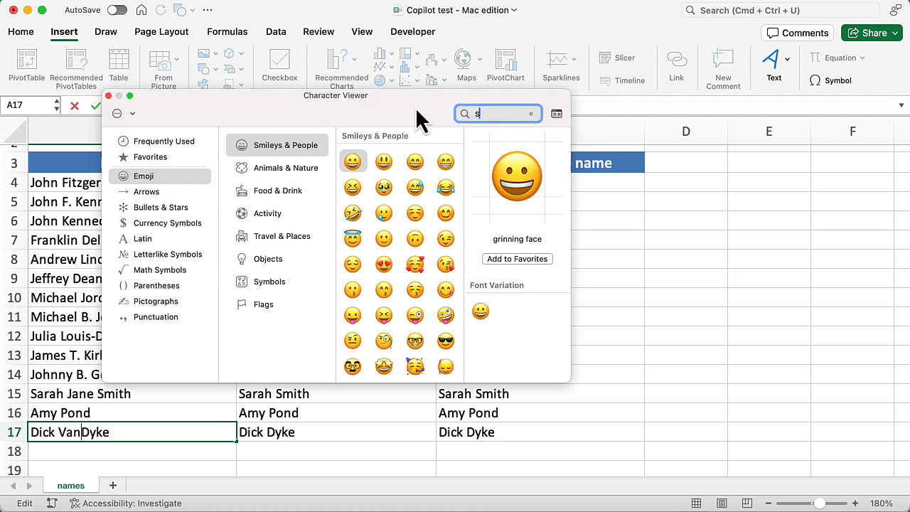
type("pace")
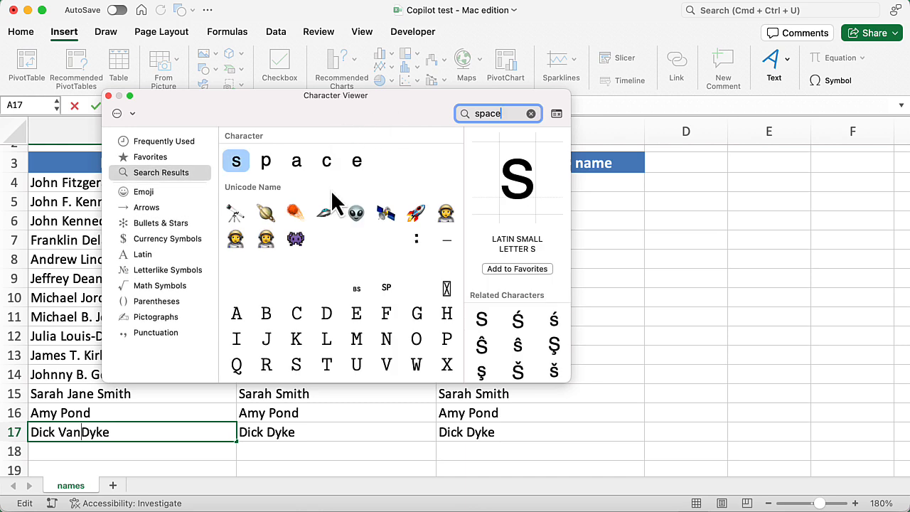
mouse_move(390, 269)
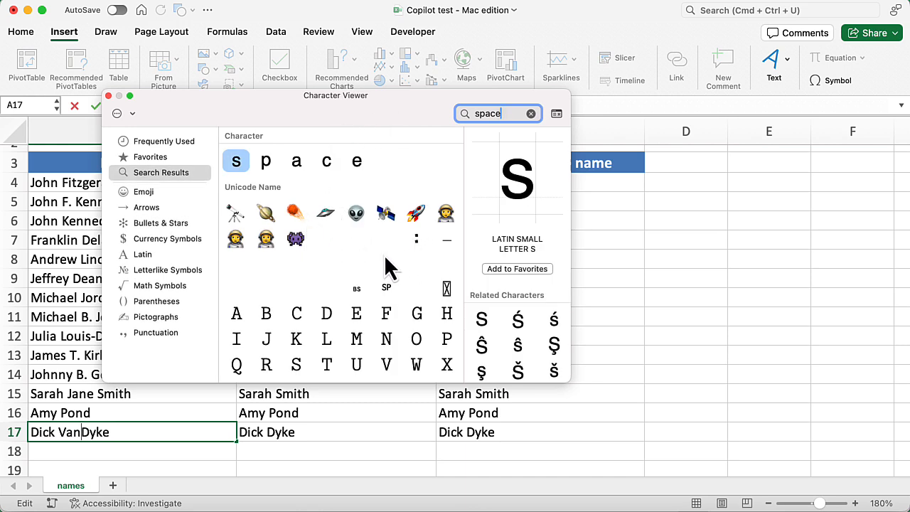
mouse_move(347, 270)
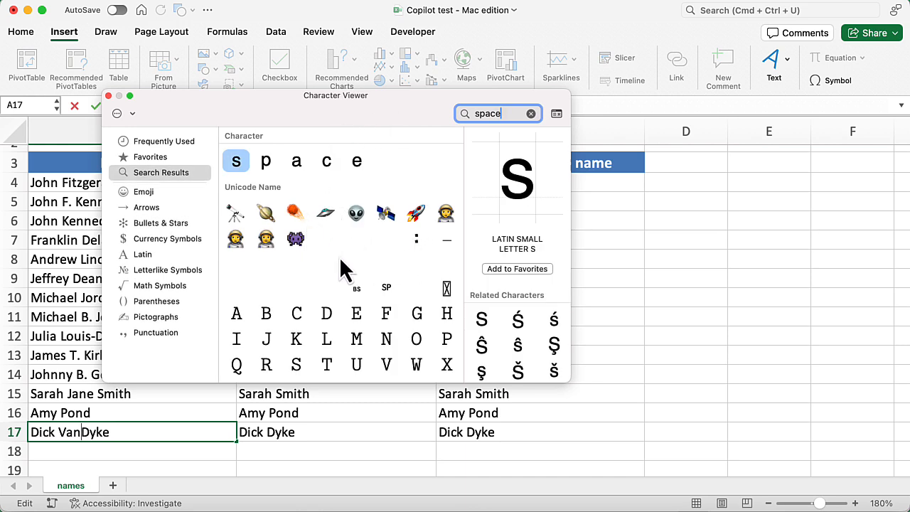
left_click(386, 239)
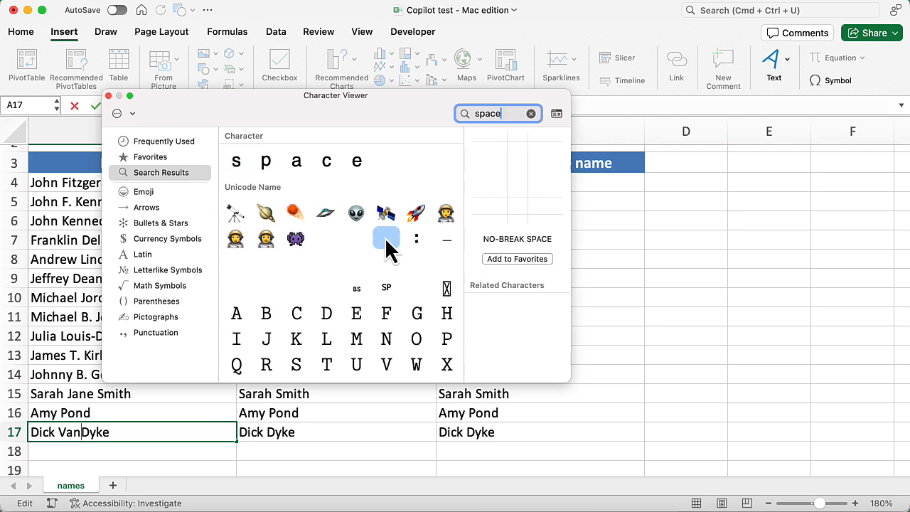
mouse_move(523, 241)
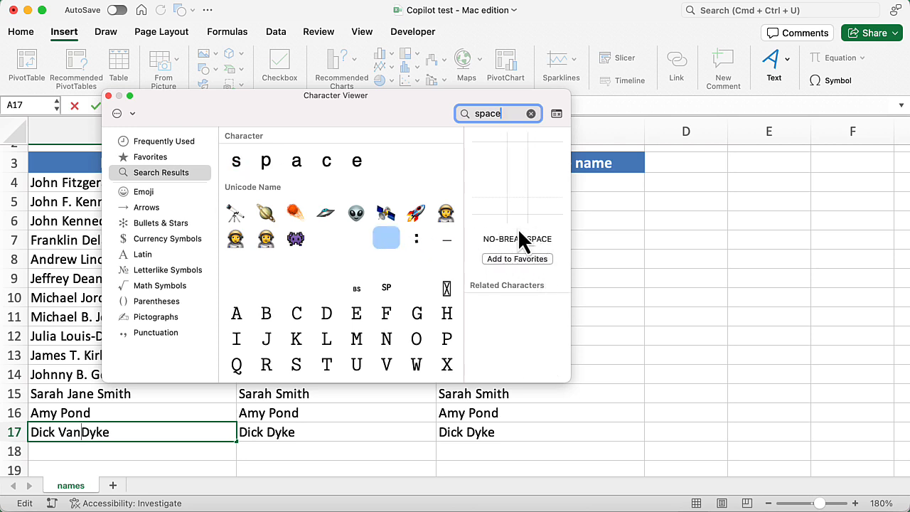
mouse_move(500, 242)
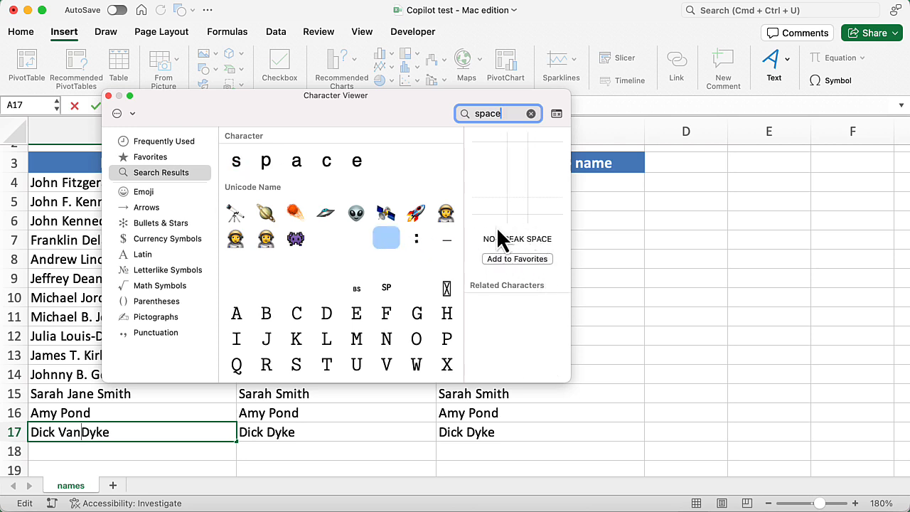
mouse_move(387, 239)
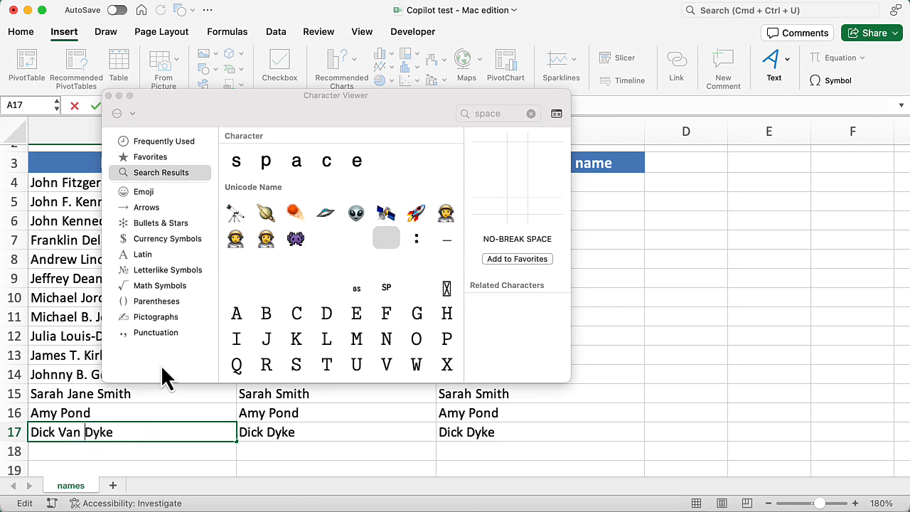
mouse_move(179, 341)
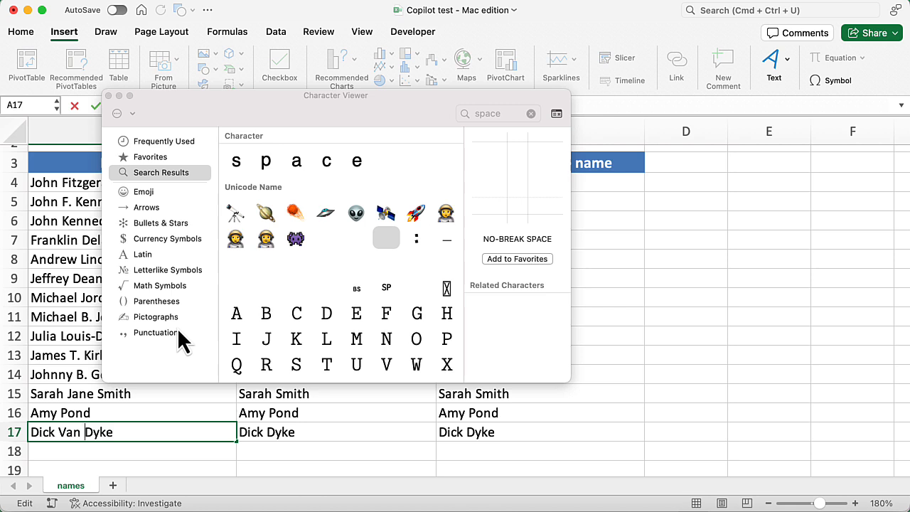
Confirm Dick Van Dyke in A17 so B17 and C17 keep the surname, then close the viewer
key("Return")
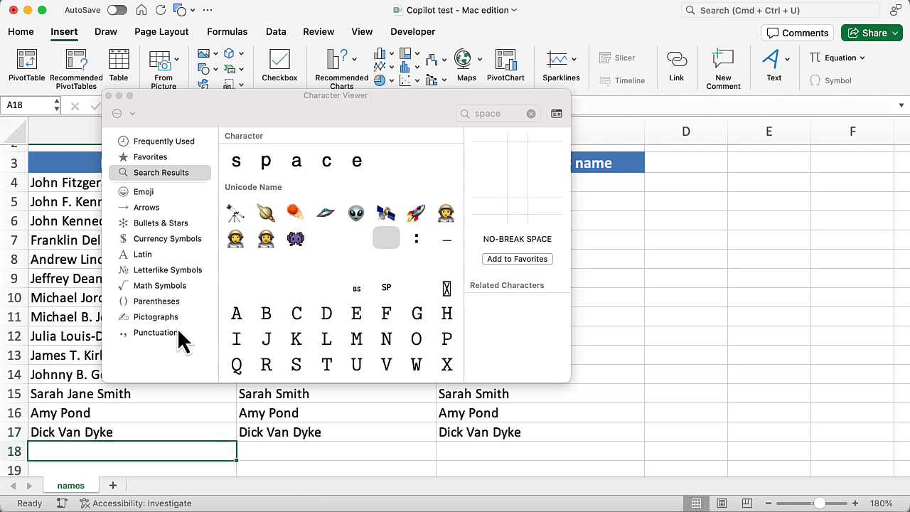
mouse_move(113, 113)
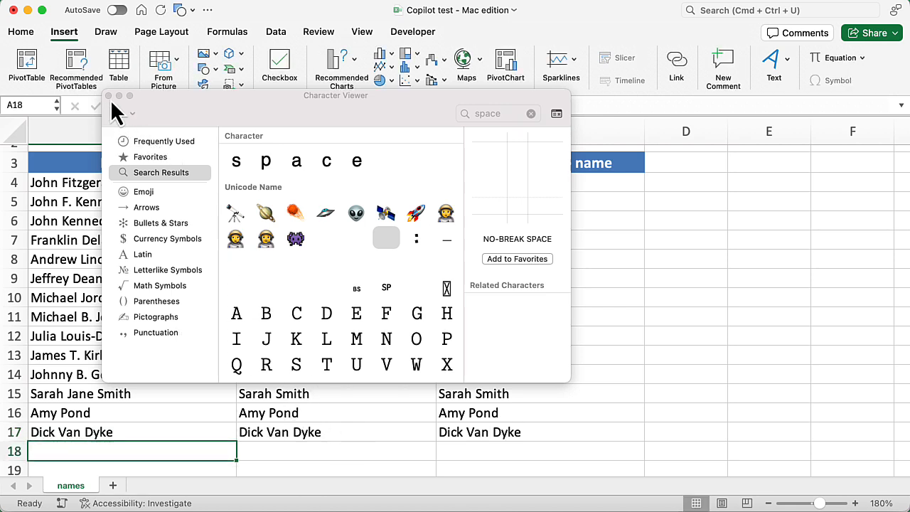
left_click(108, 97)
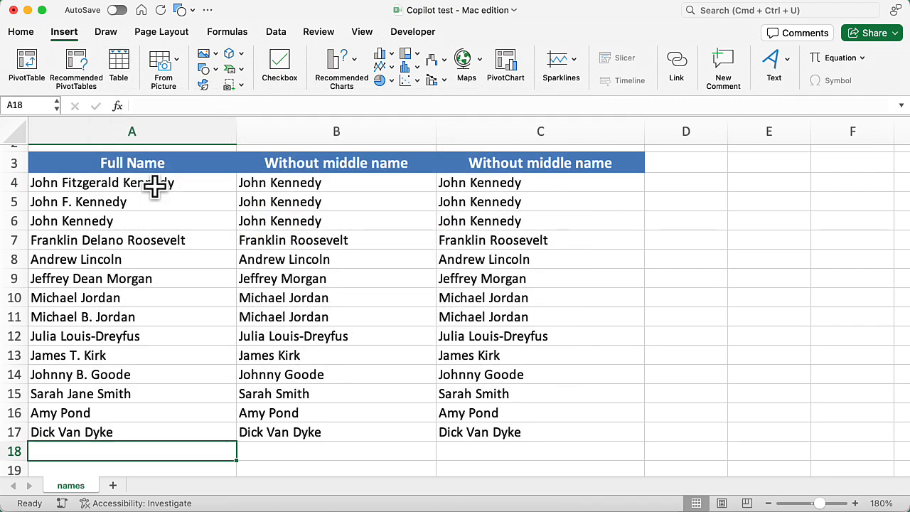